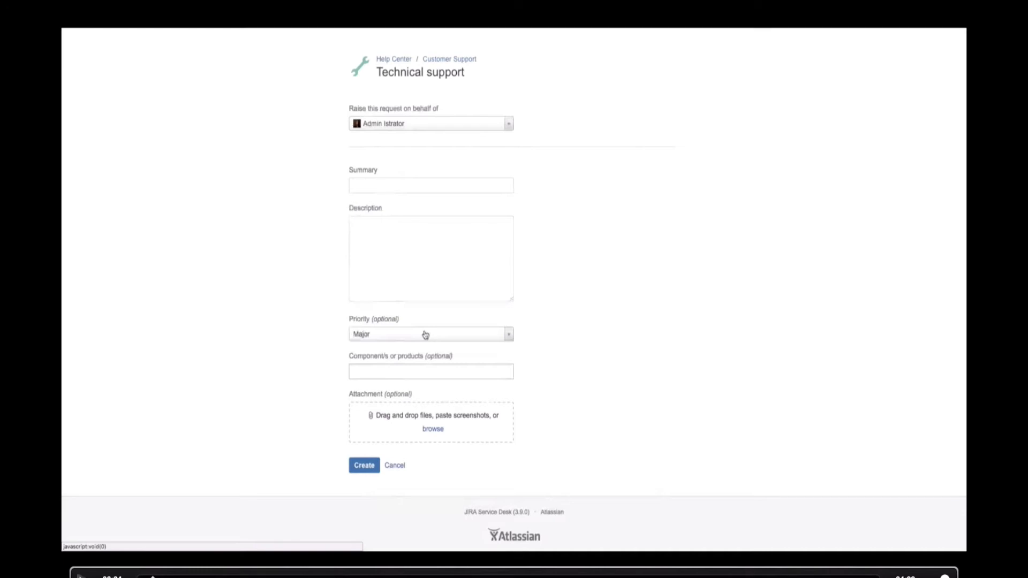
Create 'Components and Priority Behaviour', described as ensuring components are added when Priority is Blocker.
{"action": "left_click", "coordinate": [430, 334]}
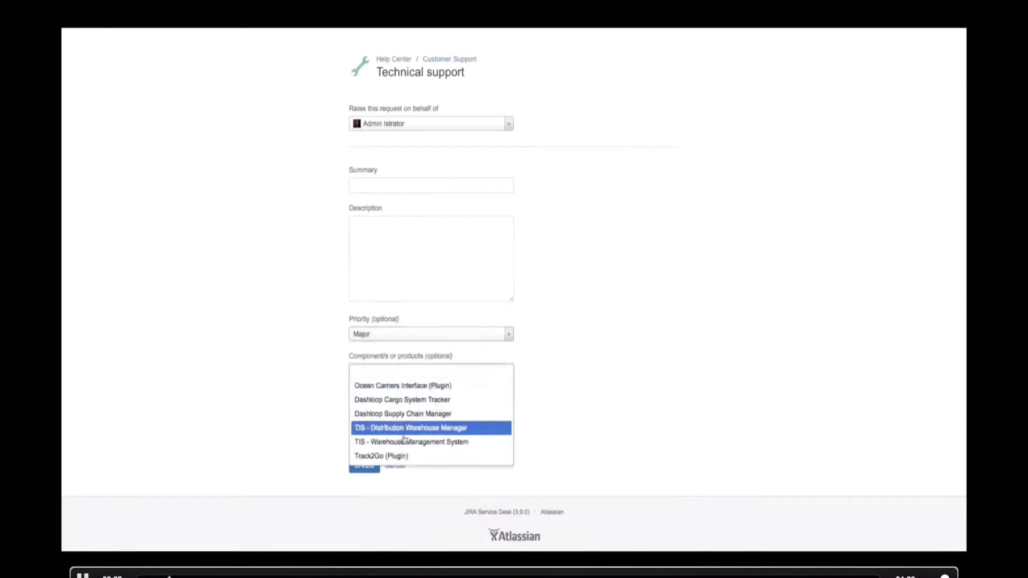
{"action": "mouse_move", "coordinate": [403, 400]}
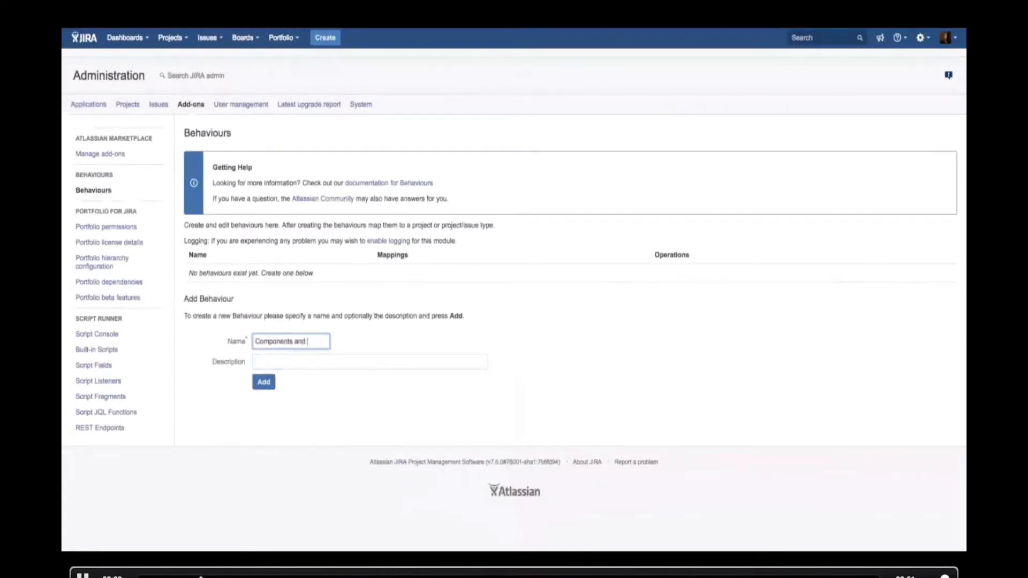
{"action": "type", "text": "Priority"}
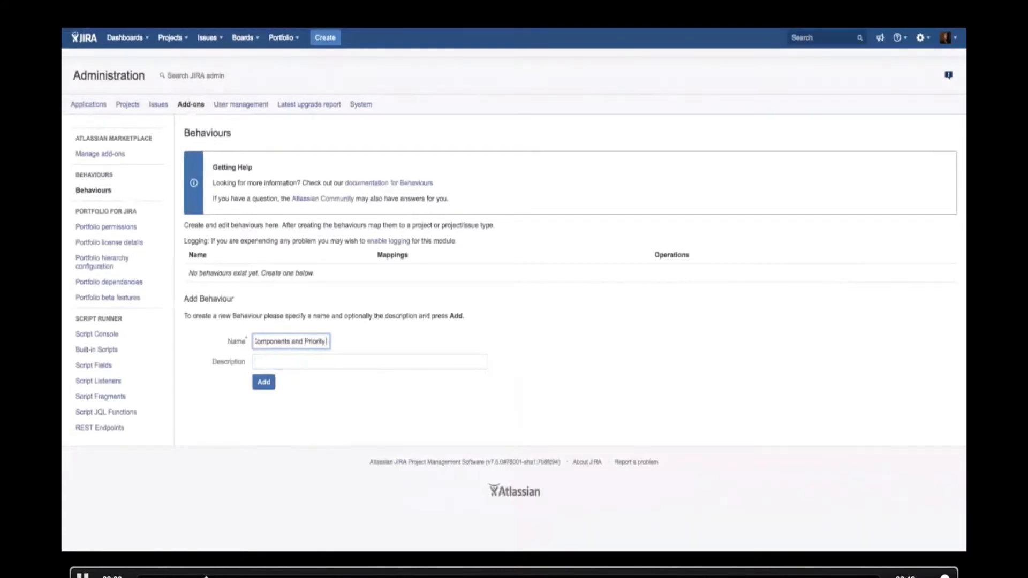
{"action": "type", "text": "En"}
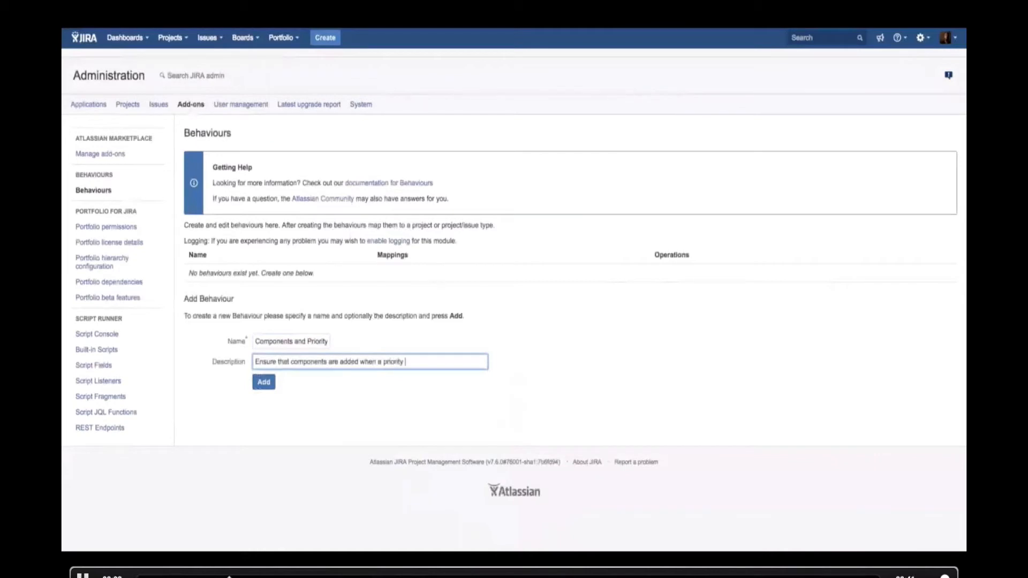
{"action": "type", "text": "is set to bl"}
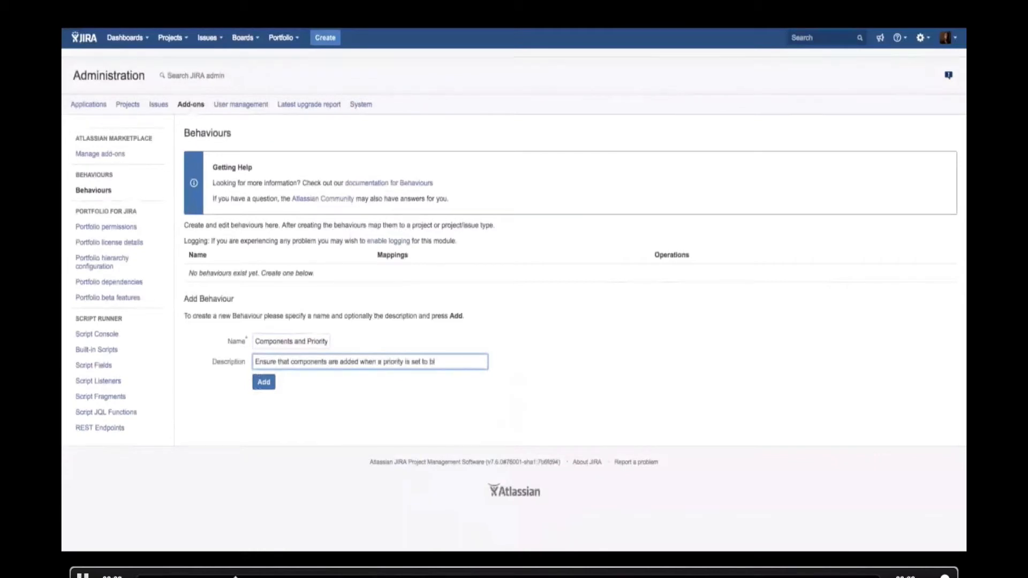
{"action": "left_click", "coordinate": [263, 382]}
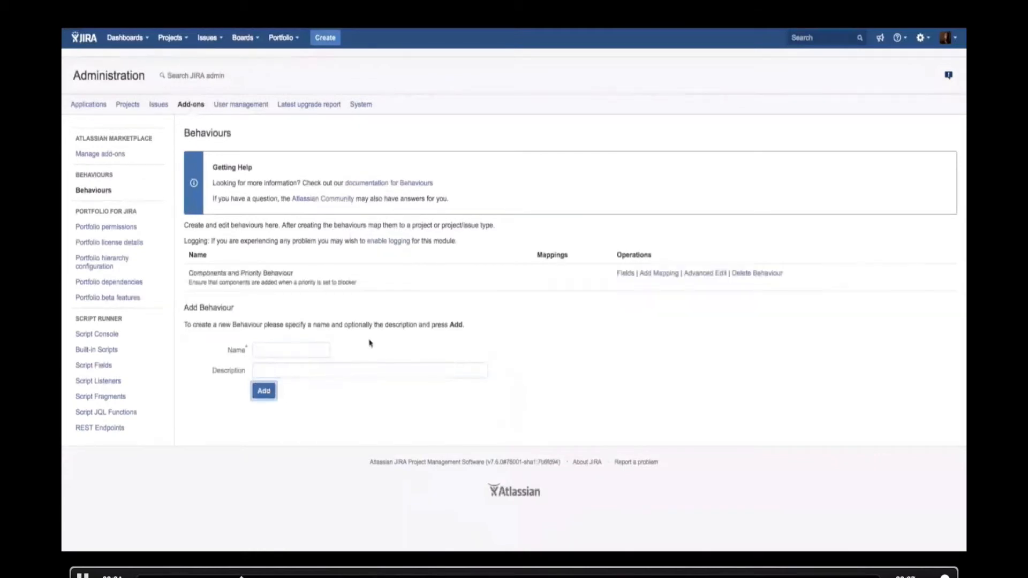
Map the behaviour via Service Desk mapping to Customer Support's Technical support request type.
{"action": "left_click", "coordinate": [658, 273]}
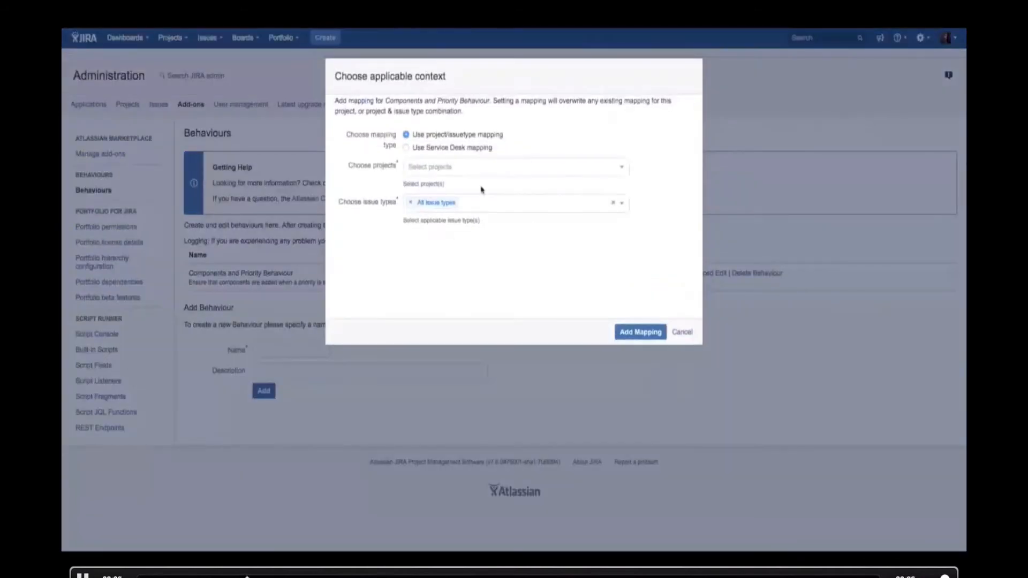
{"action": "mouse_move", "coordinate": [459, 148]}
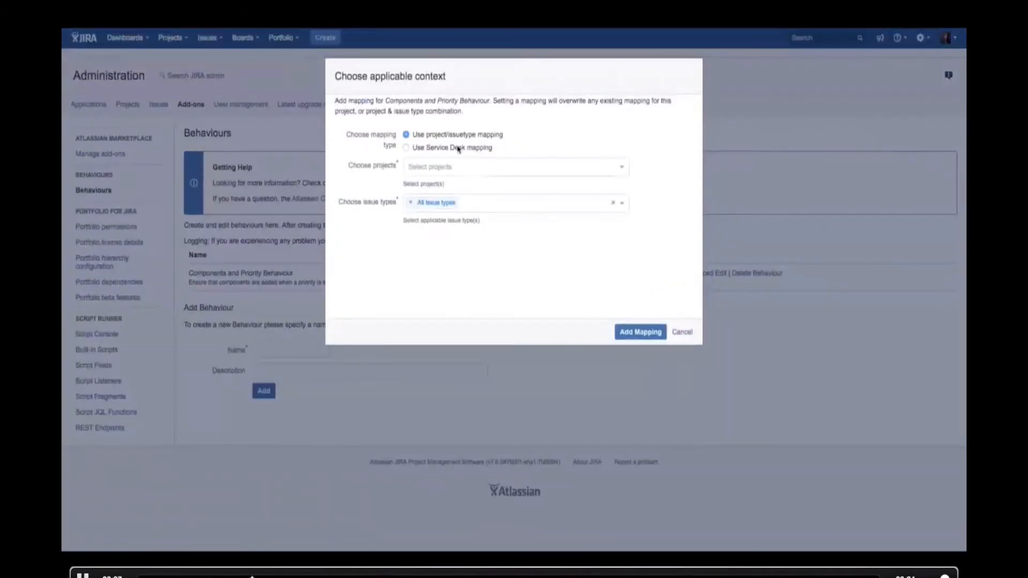
{"action": "left_click", "coordinate": [405, 148]}
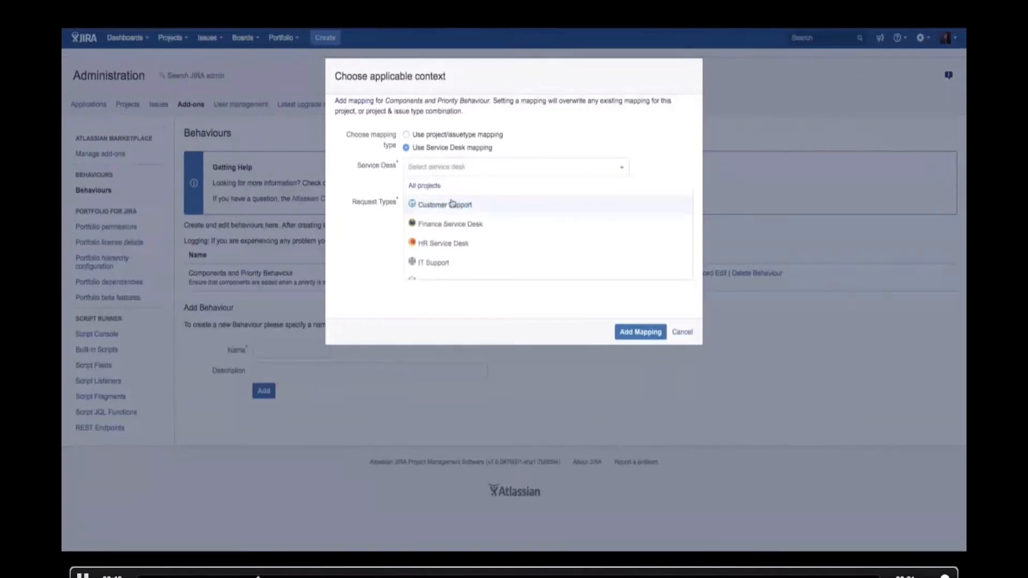
{"action": "left_click", "coordinate": [443, 204]}
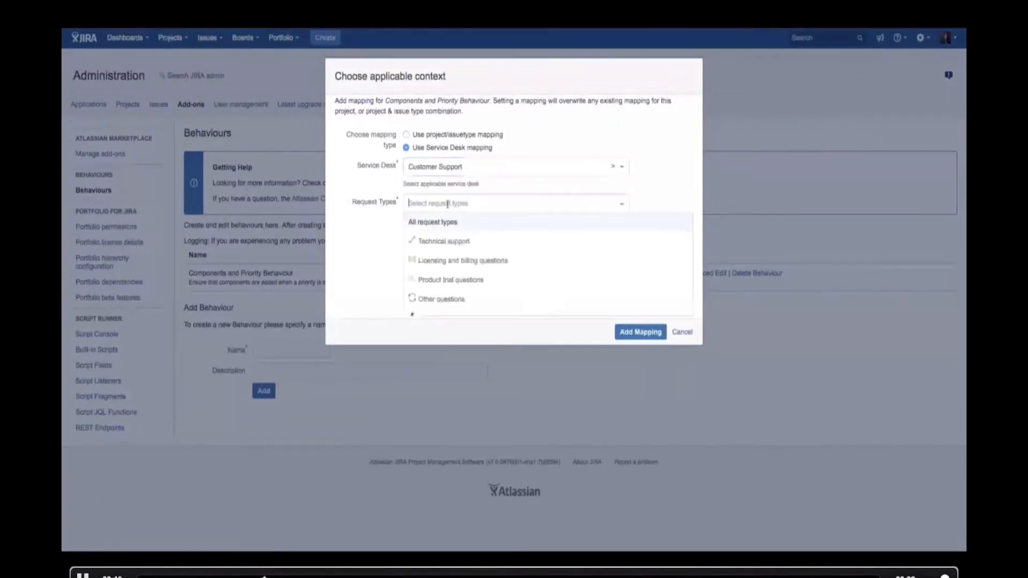
{"action": "left_click", "coordinate": [445, 240]}
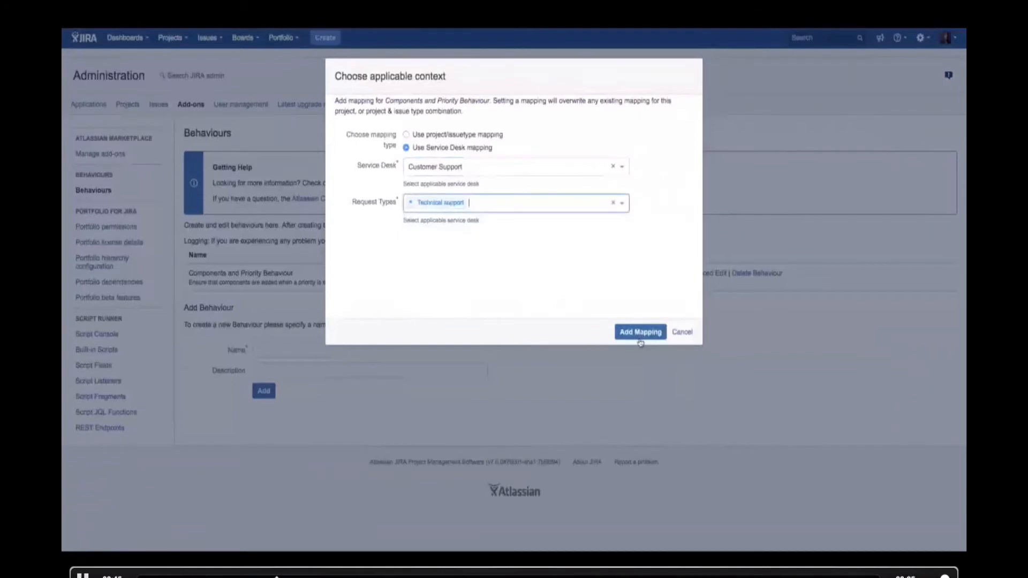
{"action": "left_click", "coordinate": [640, 332]}
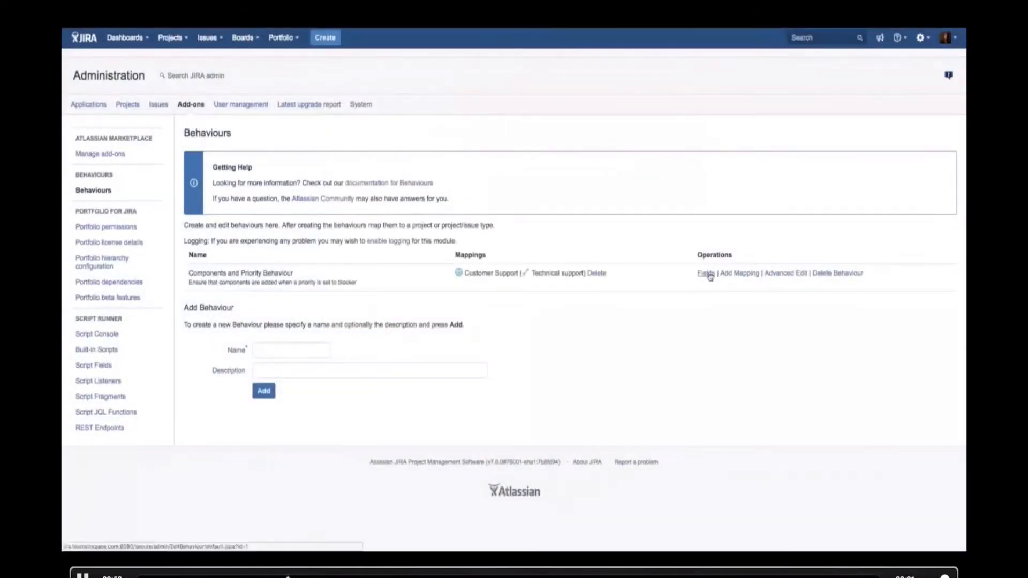
Add the Priority field to the Components and Priority Behaviour's field settings.
{"action": "left_click", "coordinate": [705, 273]}
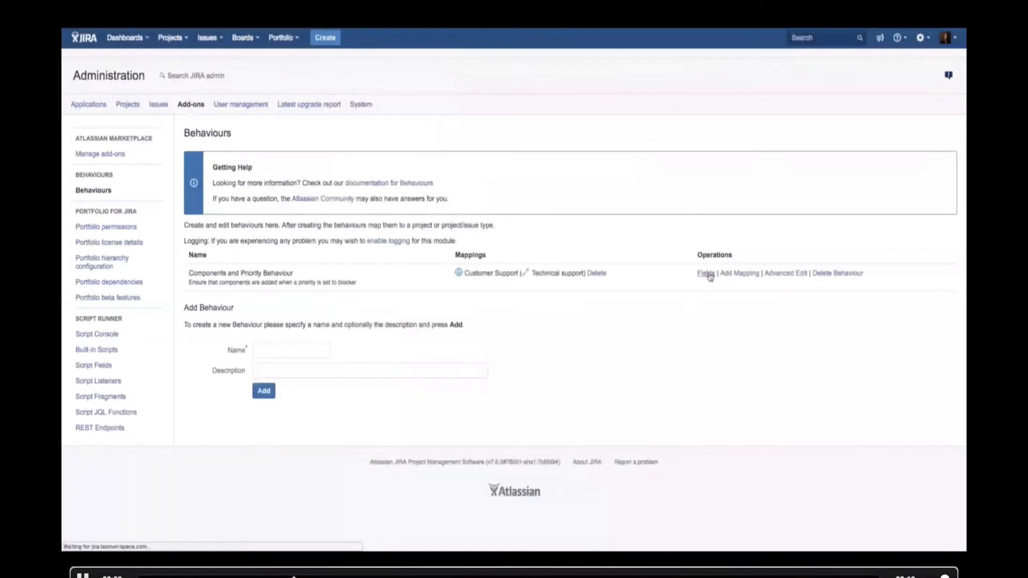
{"action": "left_click", "coordinate": [704, 274]}
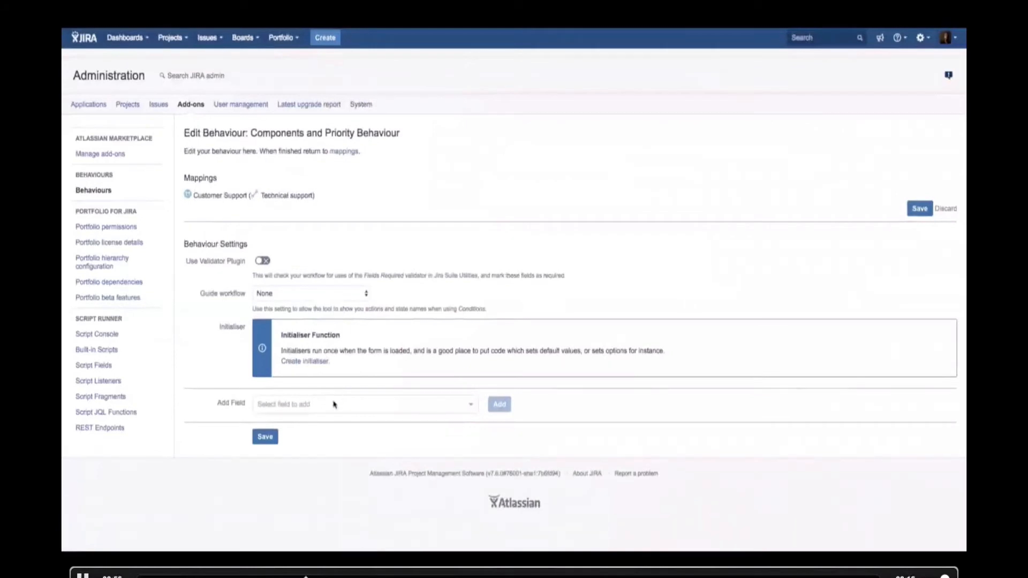
{"action": "left_click", "coordinate": [364, 403]}
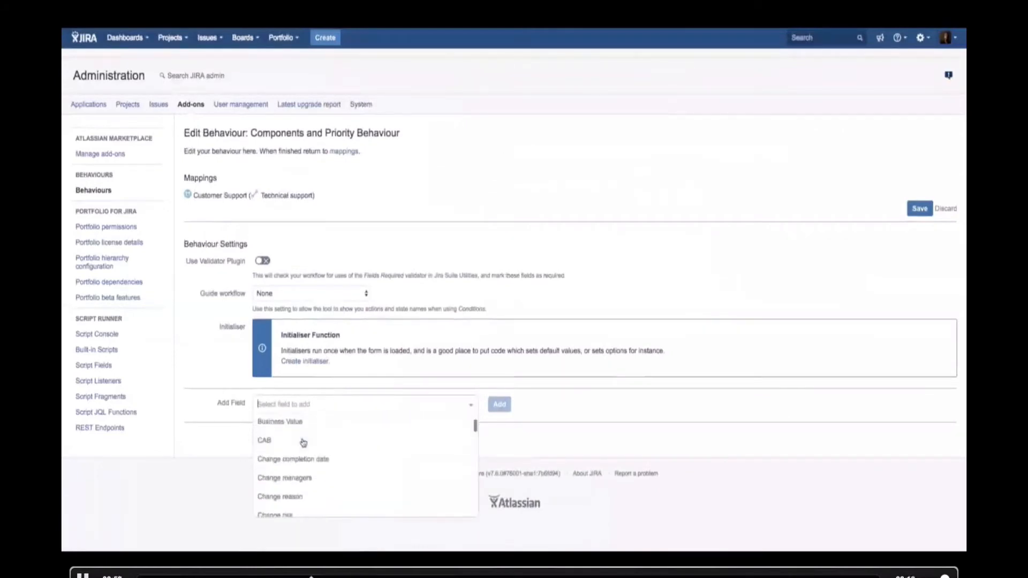
{"action": "scroll", "scroll_direction": "down", "scroll_amount": 3}
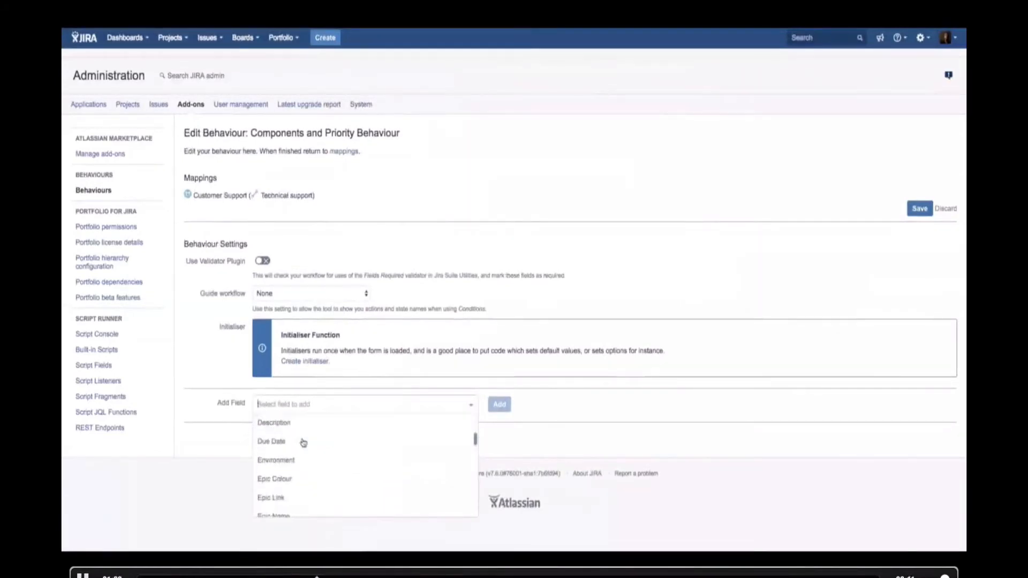
{"action": "scroll", "scroll_direction": "down", "scroll_amount": 3}
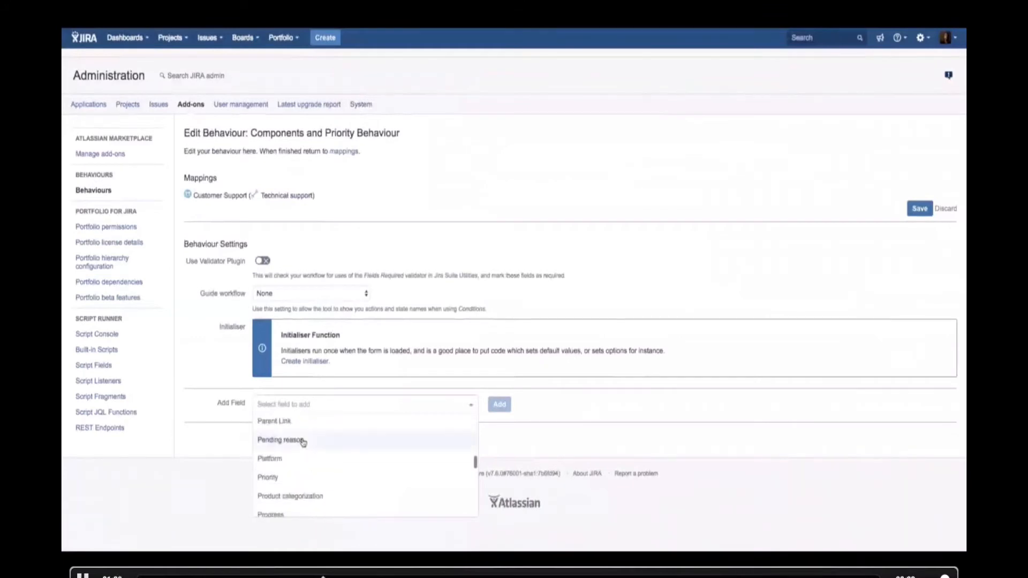
{"action": "left_click", "coordinate": [267, 477]}
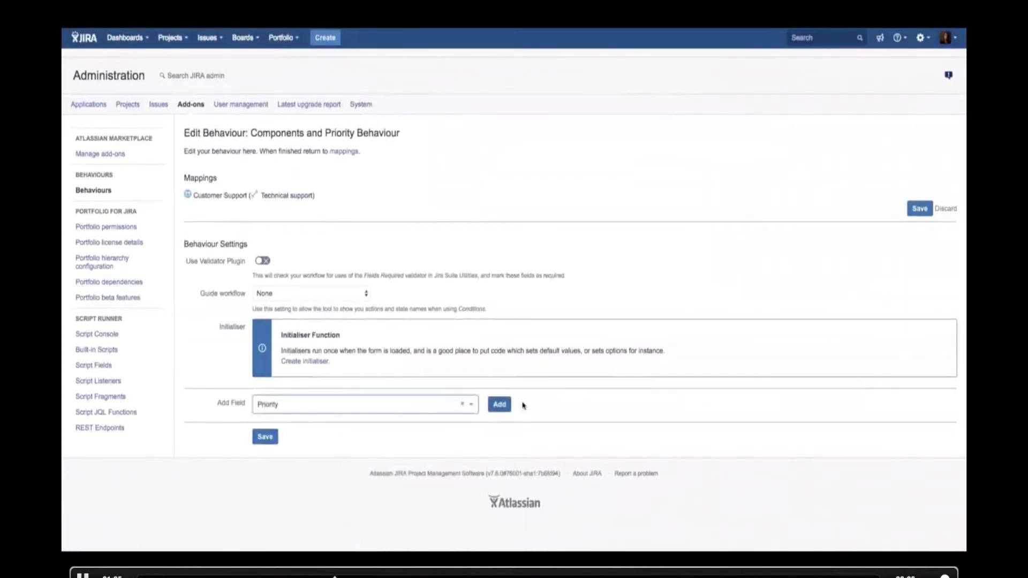
{"action": "left_click", "coordinate": [499, 404]}
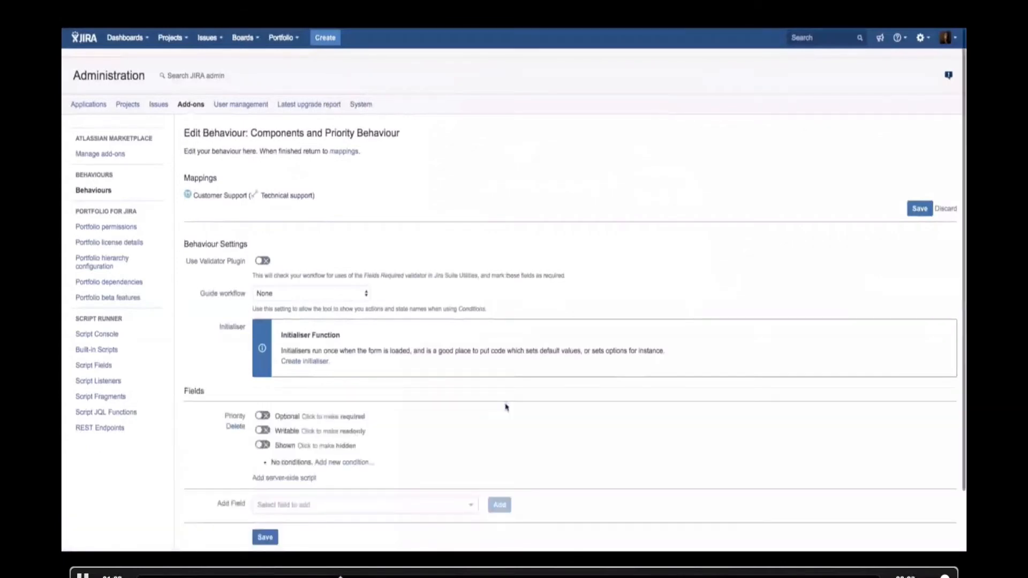
{"action": "scroll", "scroll_direction": "down", "scroll_amount": 3}
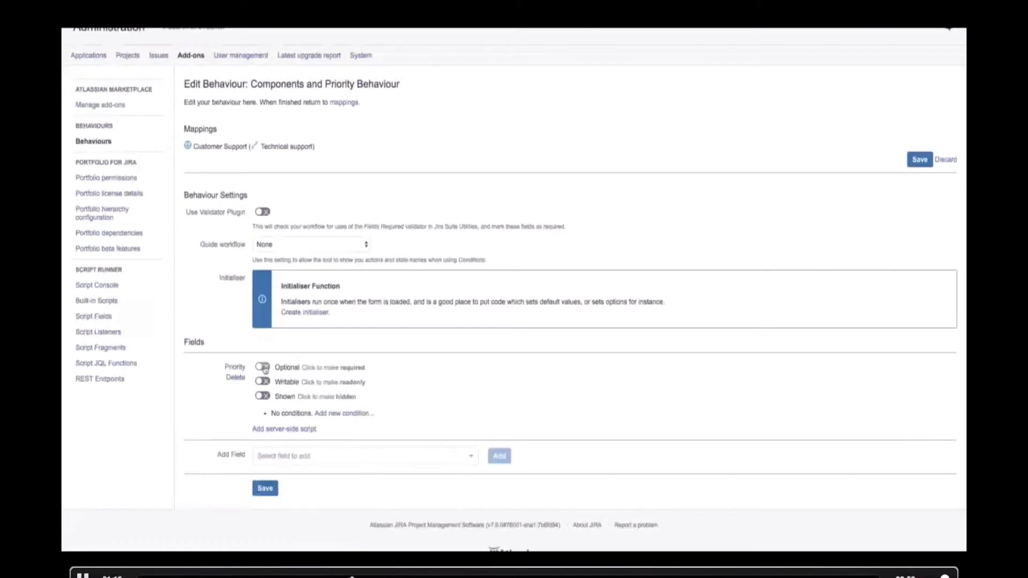
Attach a server-side script to Priority defining priorityField, its value name, and the components field.
{"action": "left_click", "coordinate": [262, 367]}
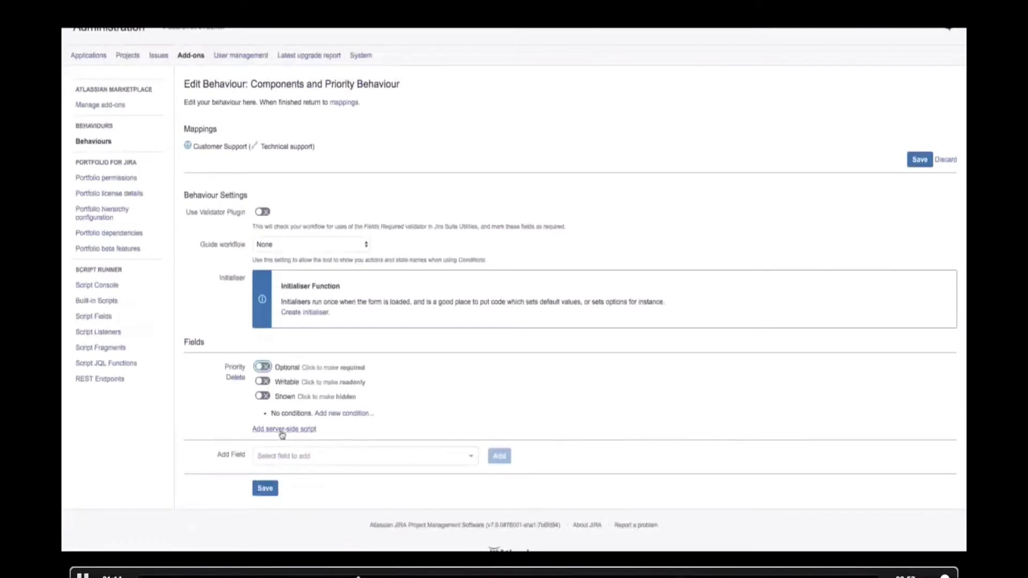
{"action": "left_click", "coordinate": [283, 428]}
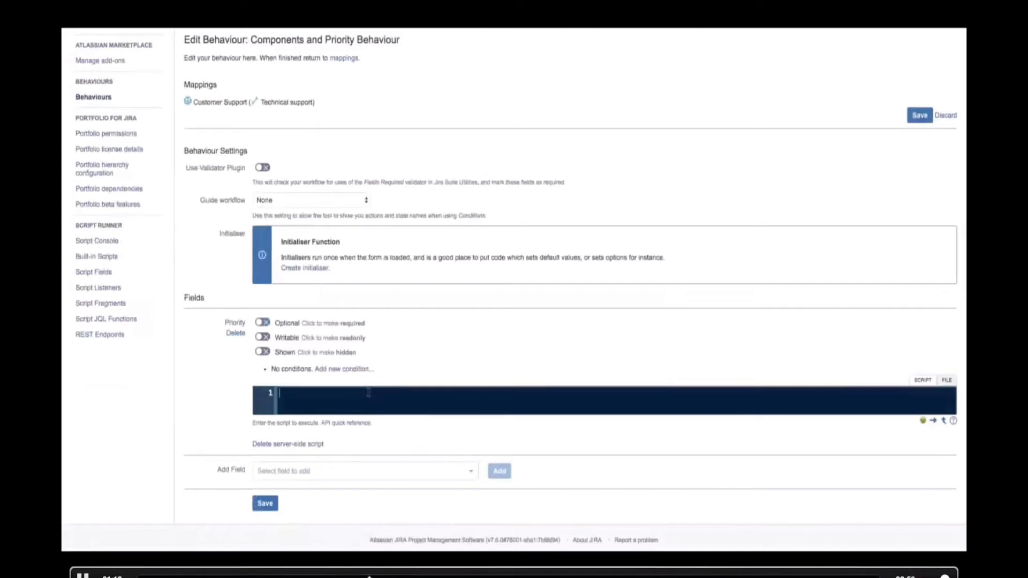
{"action": "type", "text": "def priorityField"}
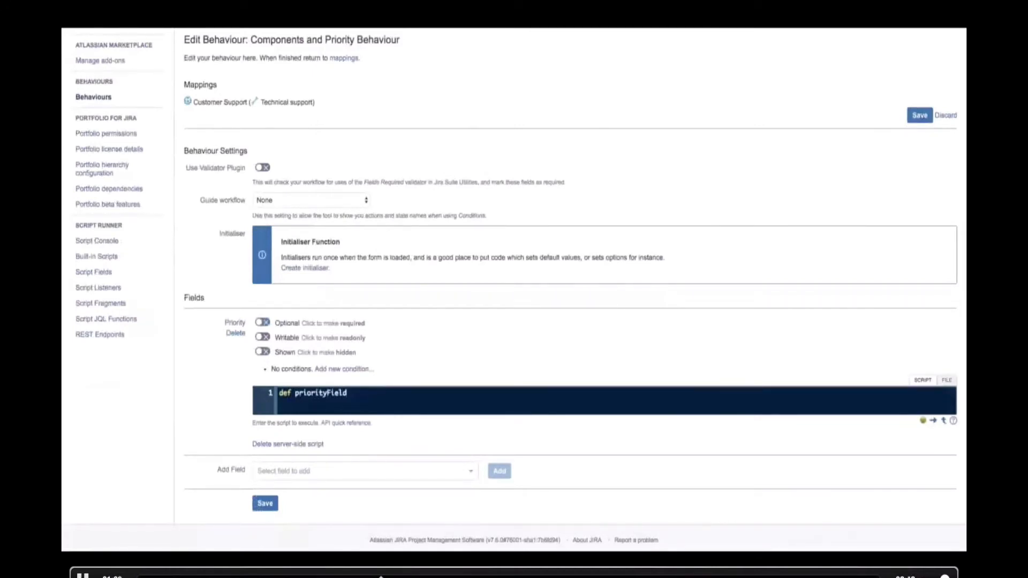
{"action": "type", "text": "= getFieldBy"}
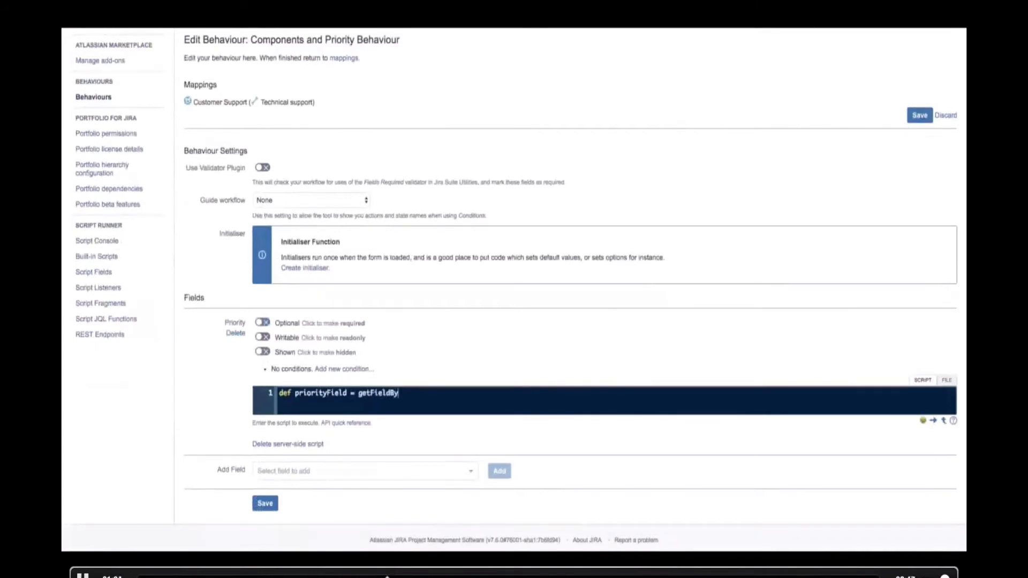
{"action": "type", "text": "Id(getFiel"}
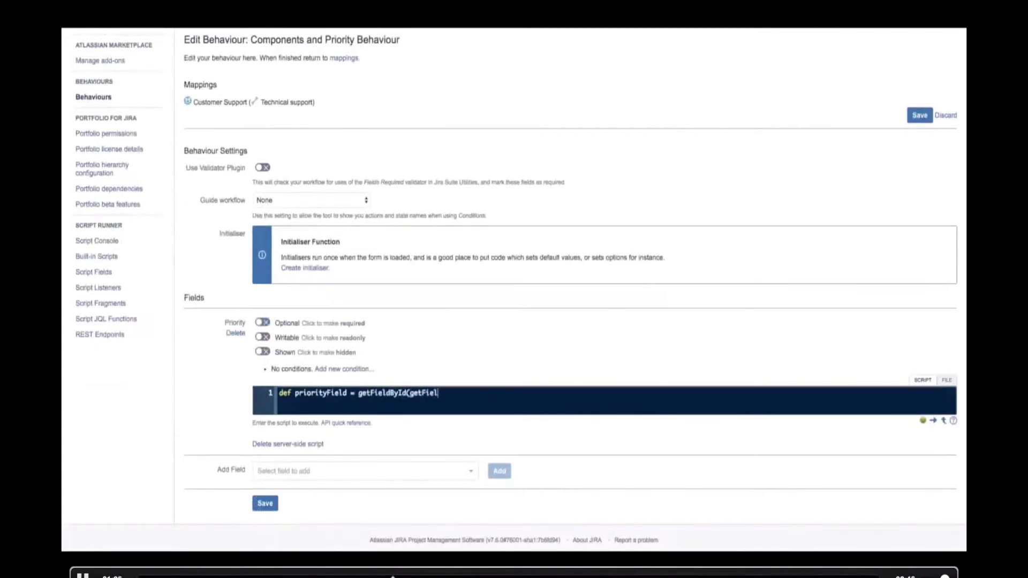
{"action": "type", "text": "dChanged())("}
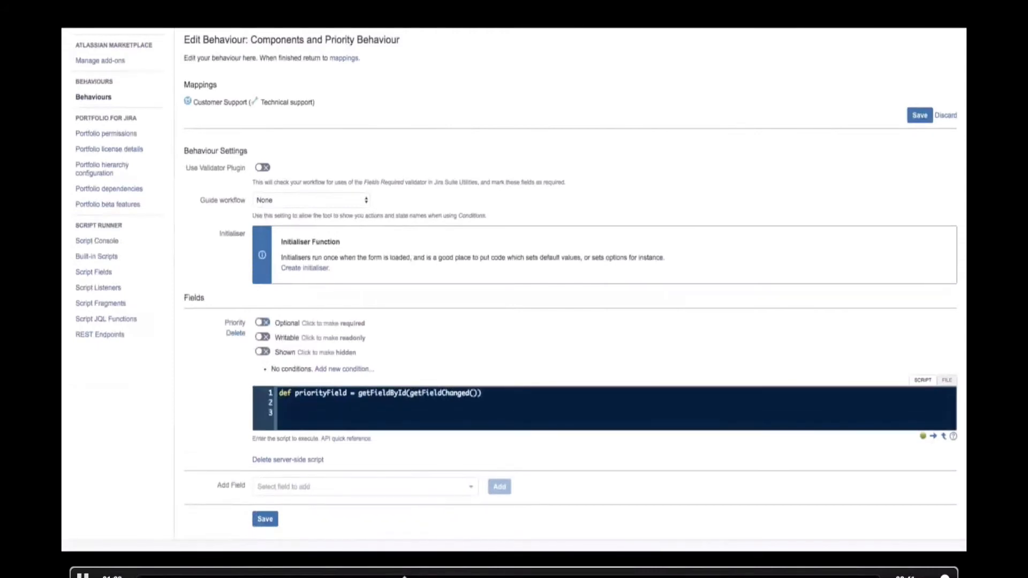
{"action": "type", "text": "def status"}
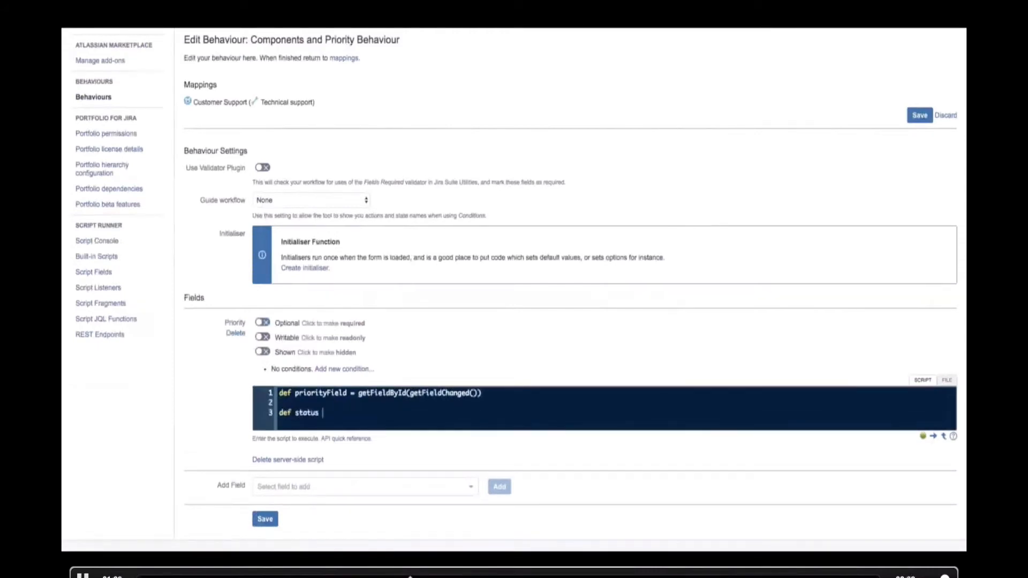
{"action": "type", "text": "= priorityField"}
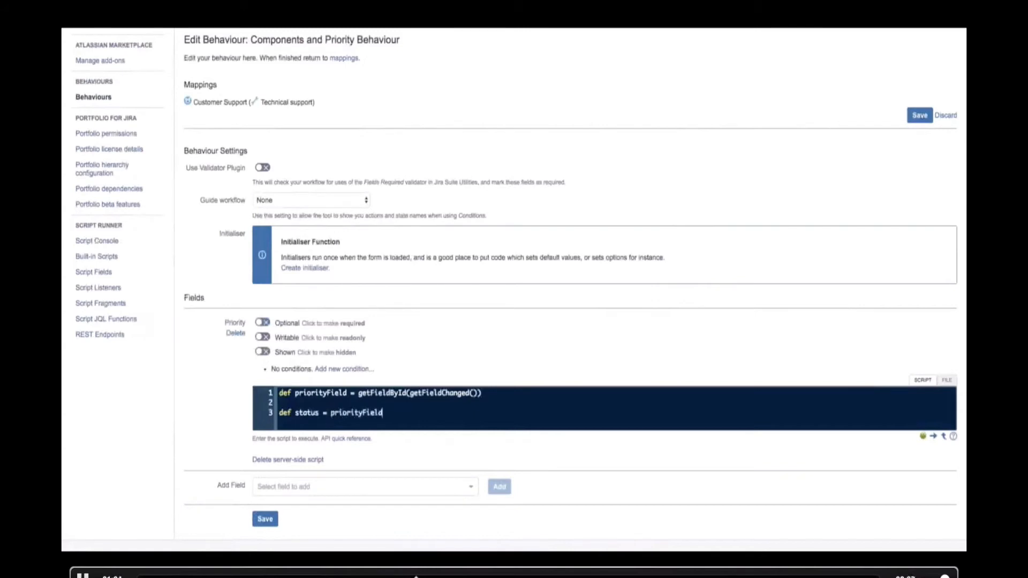
{"action": "type", "text": ".getValue("}
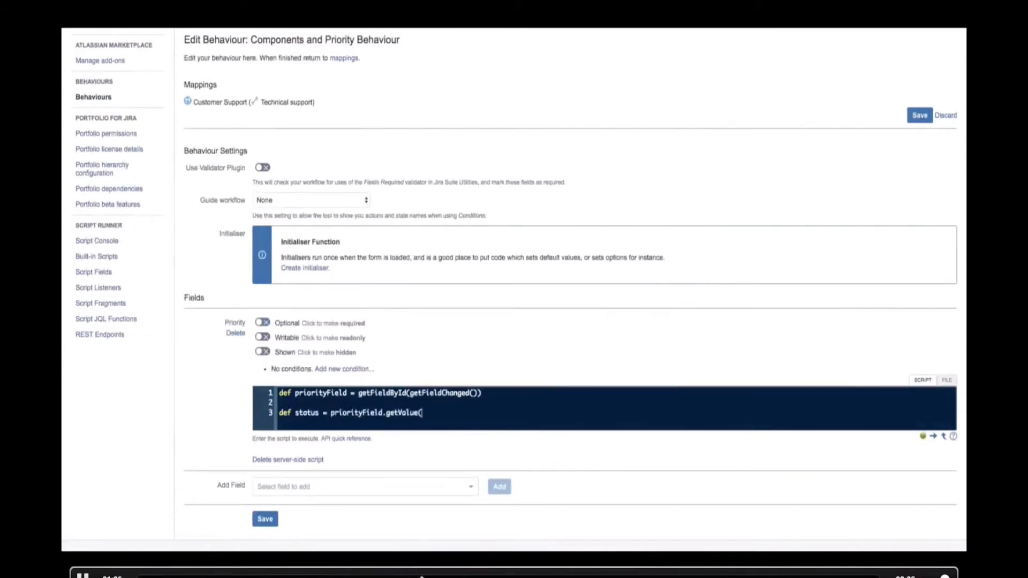
{"action": "type", "text": ".name"}
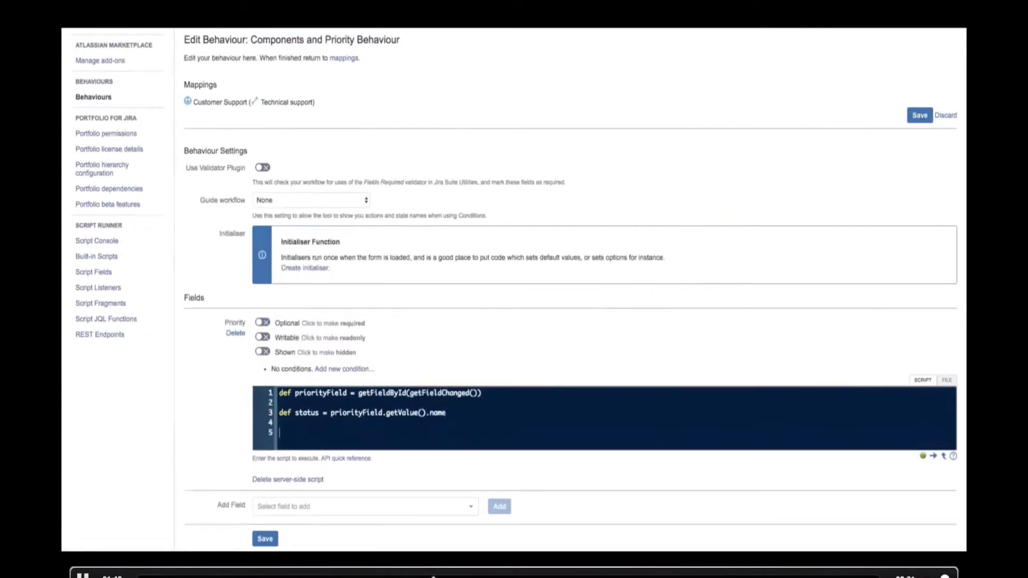
{"action": "type", "text": "def componentsField ="}
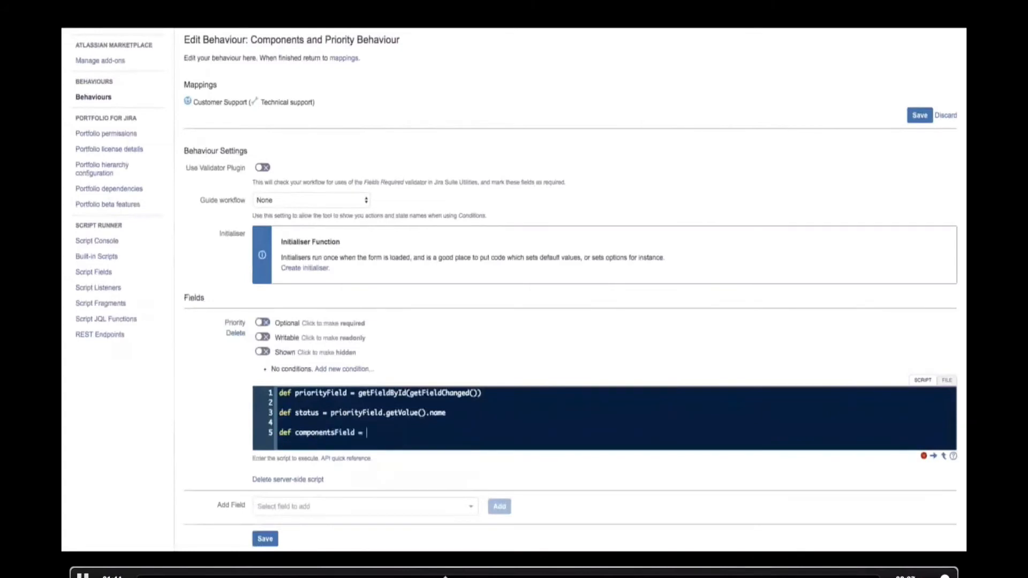
{"action": "type", "text": "getFieldB"}
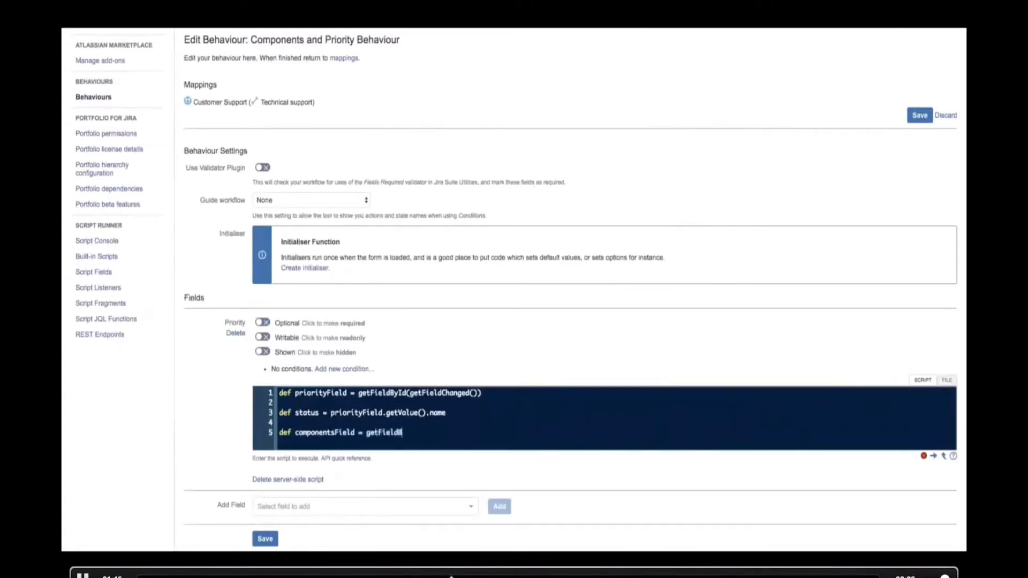
{"action": "type", "text": "yId"}
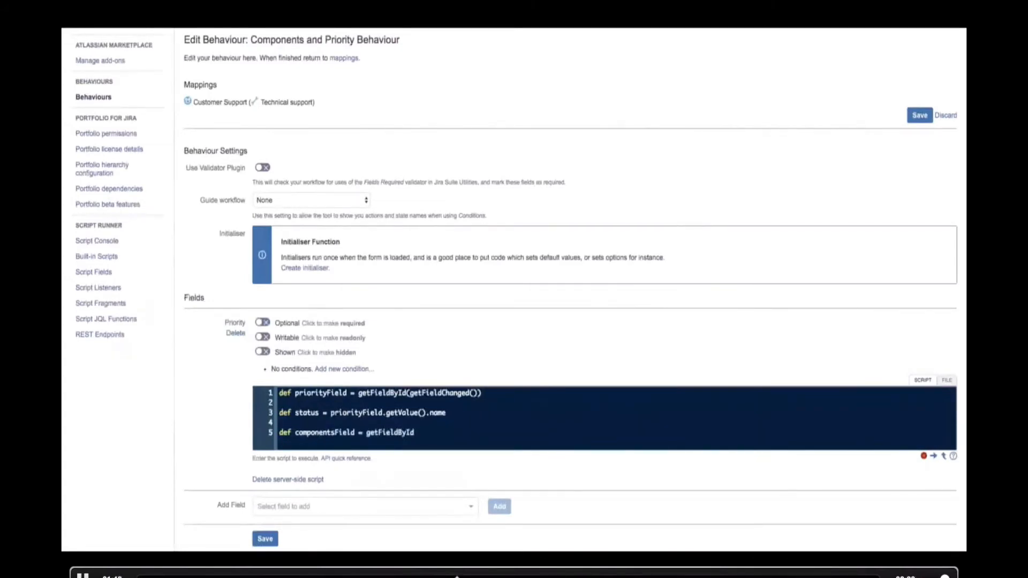
{"action": "type", "text": "\"components"}
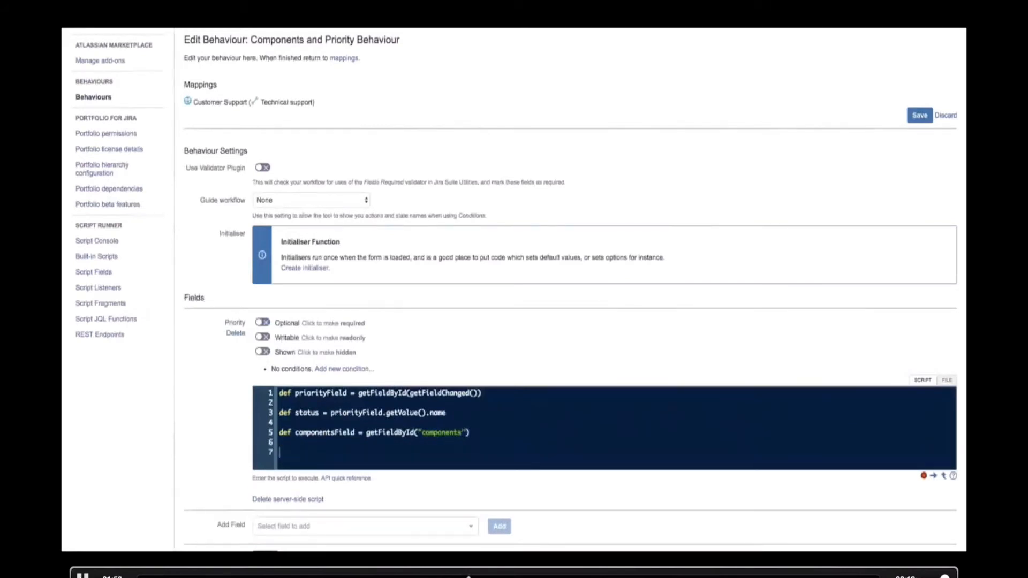
When priority is Blocker, make Components required with help text asking for affected products.
{"action": "type", "text": "if (sto"}
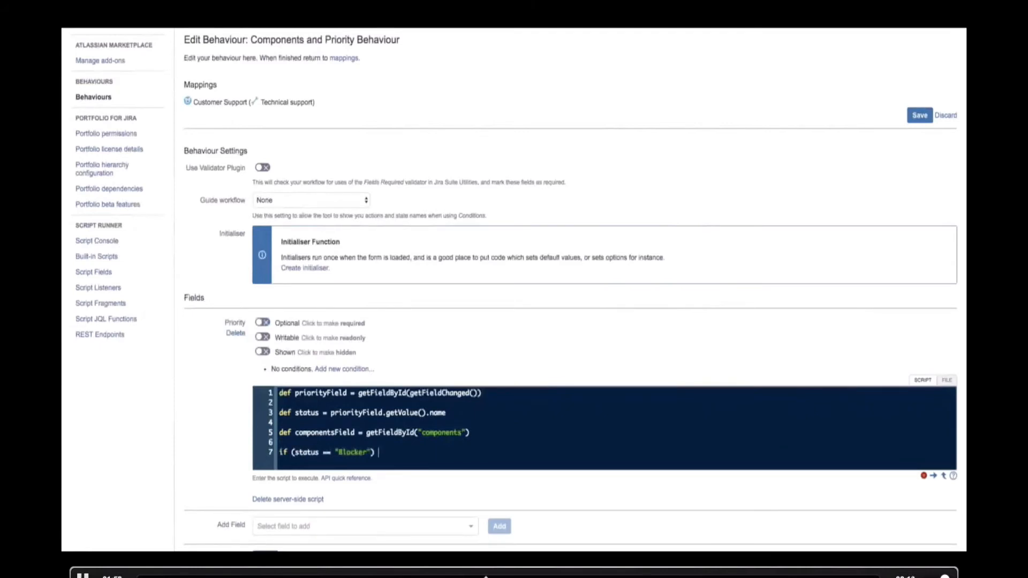
{"action": "type", "text": "{"}
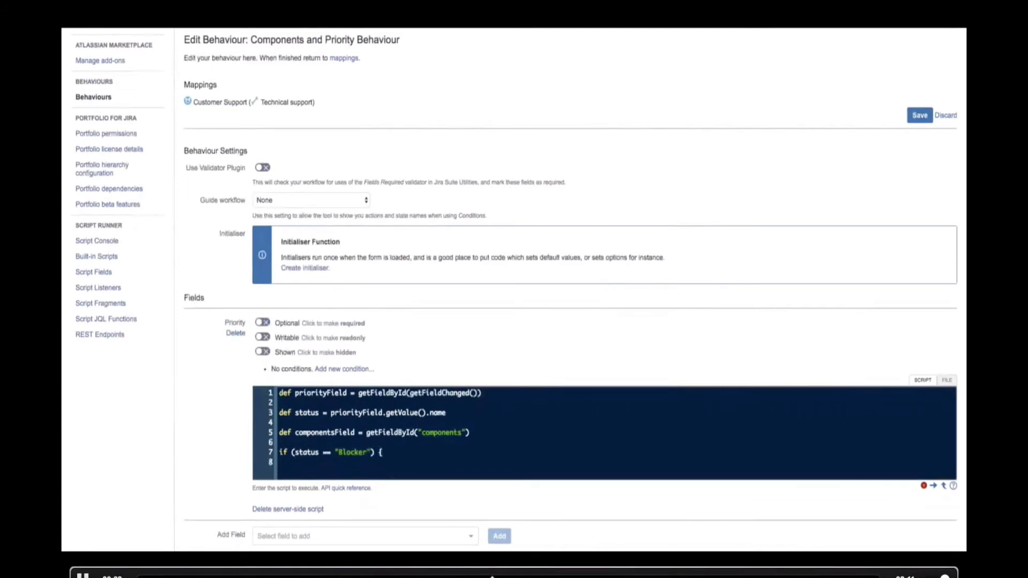
{"action": "type", "text": "componentsField.s"}
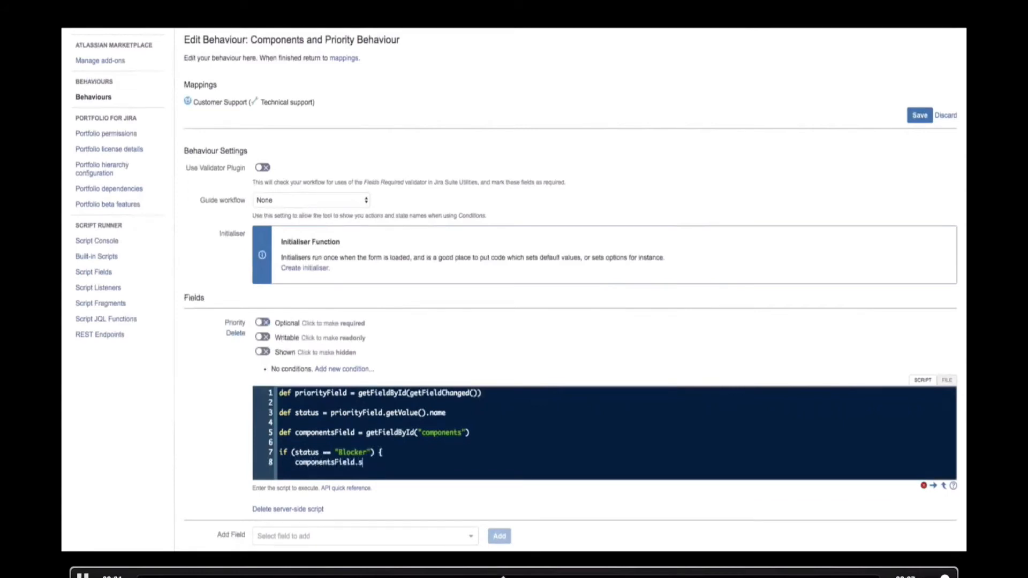
{"action": "type", "text": "etRequired("}
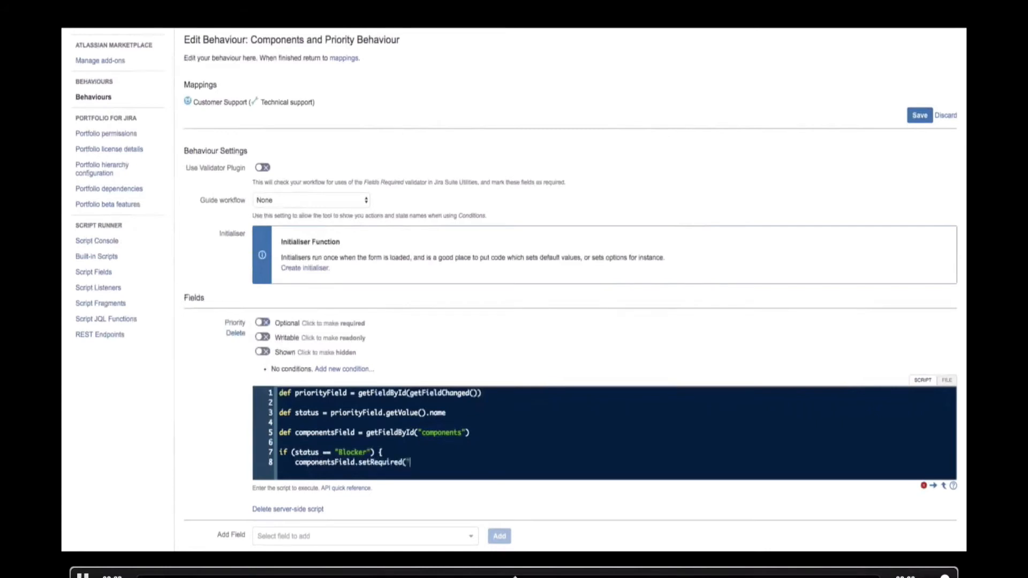
{"action": "type", "text": "true)"}
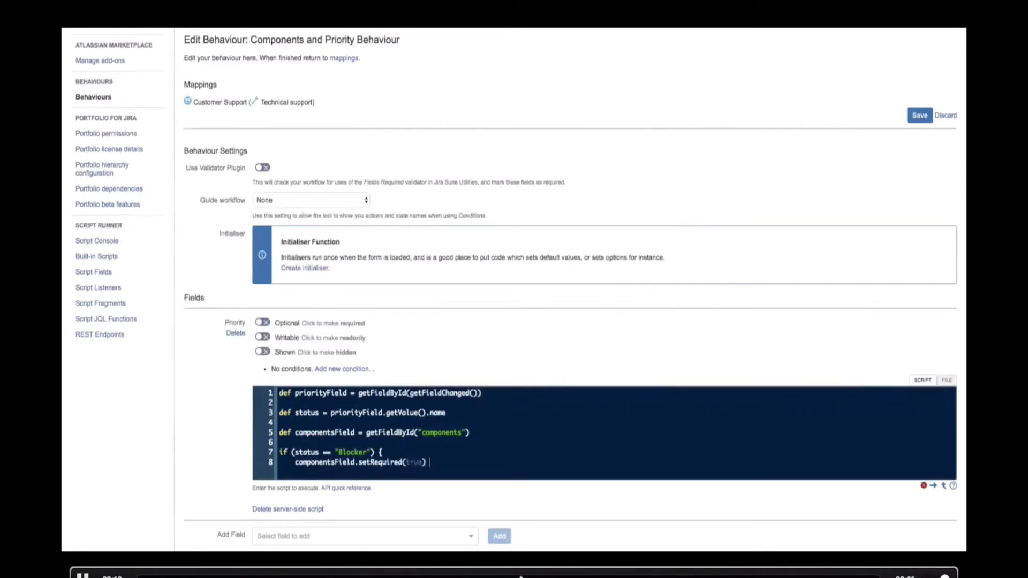
{"action": "type", "text": "//Sets field to be required"}
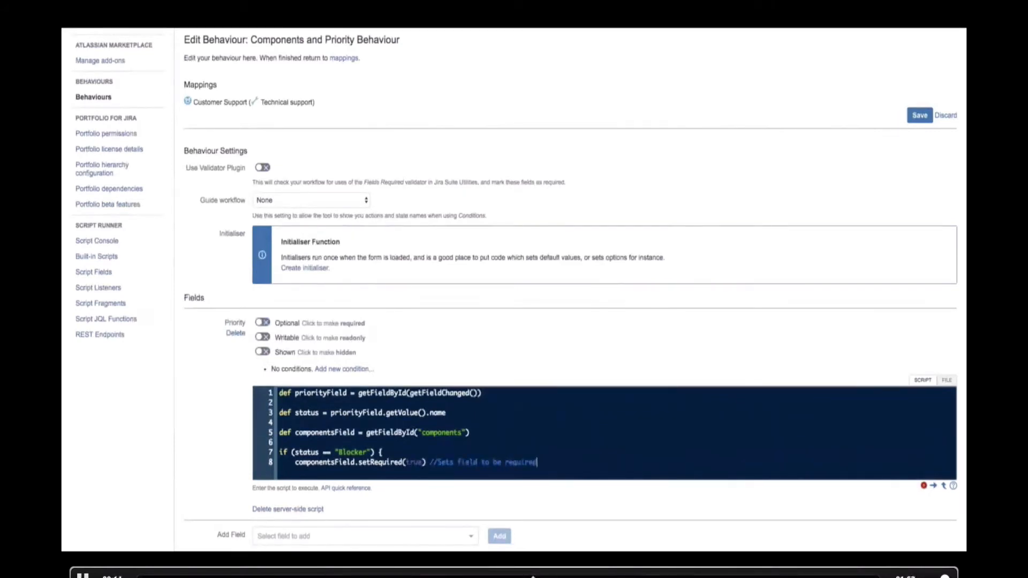
{"action": "type", "text": "componentsField."}
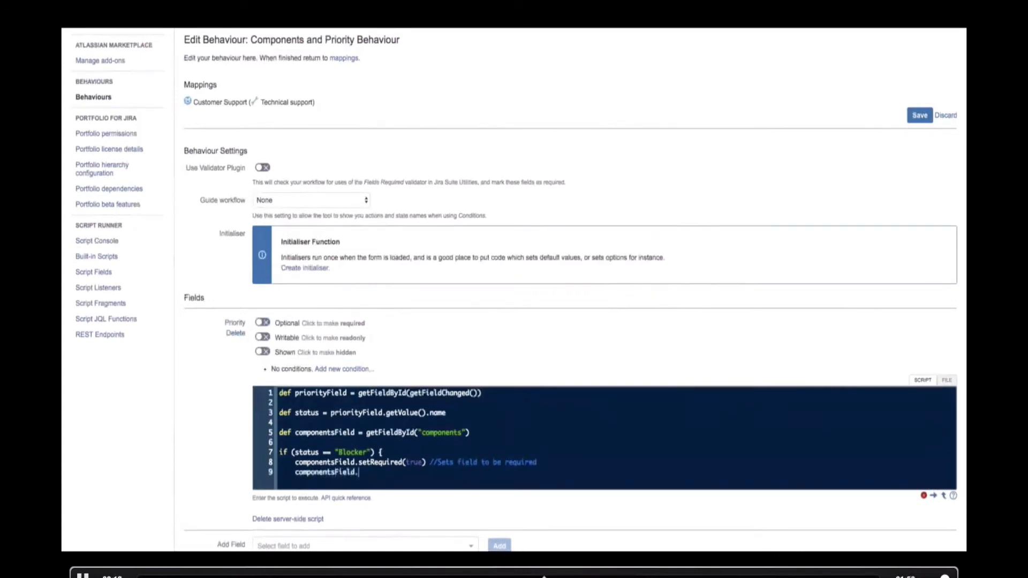
{"action": "type", "text": "setHelpText(\"Plea"}
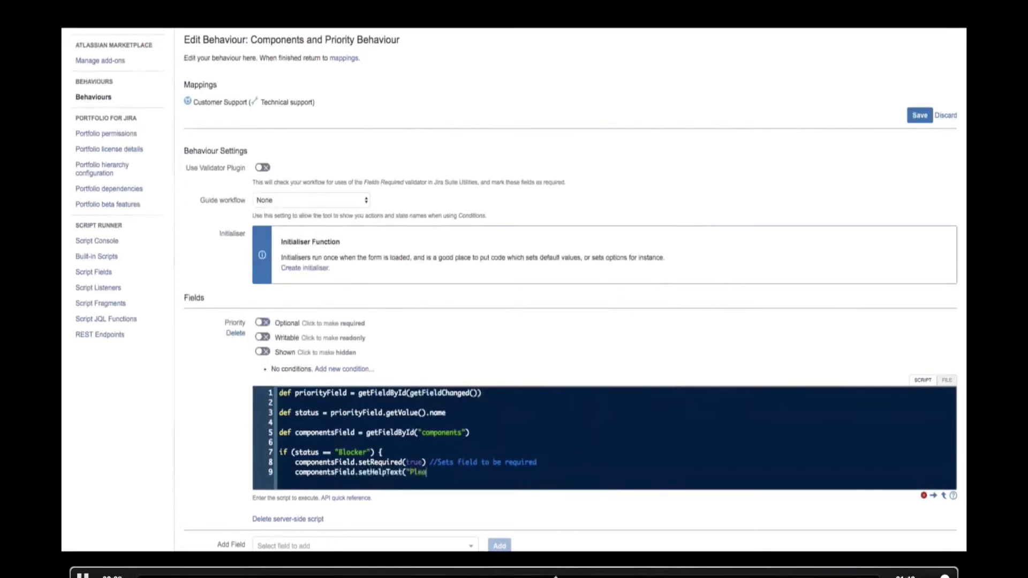
{"action": "type", "text": "se provide"}
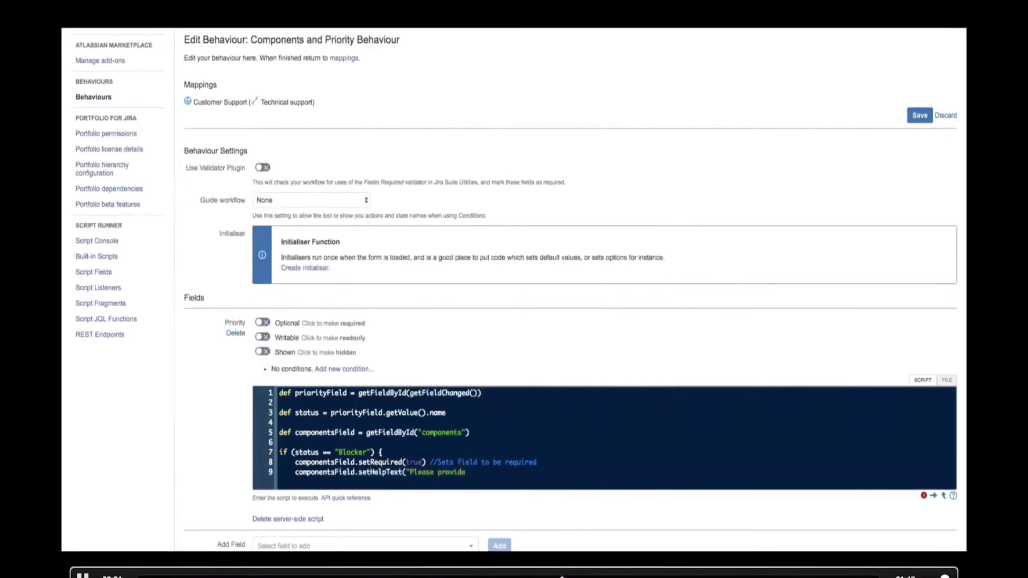
{"action": "type", "text": "products"}
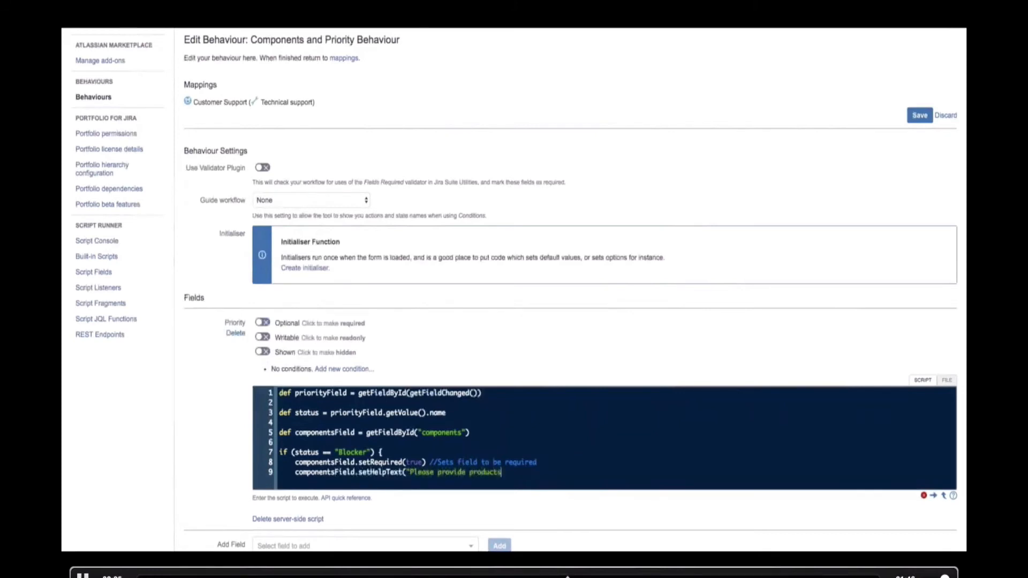
{"action": "type", "text": "that are affected, so we best can assist you"}
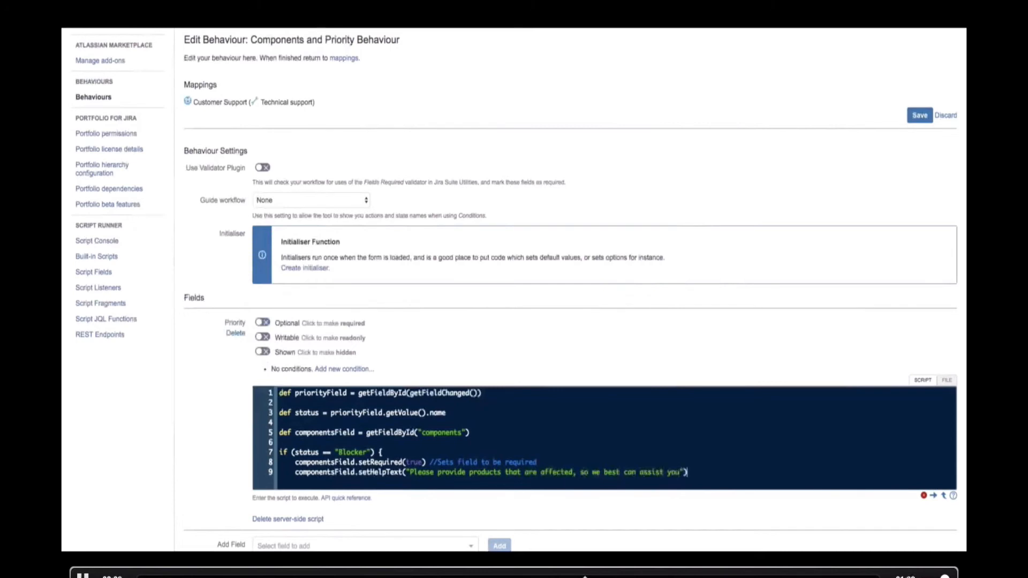
{"action": "key", "text": "enter"}
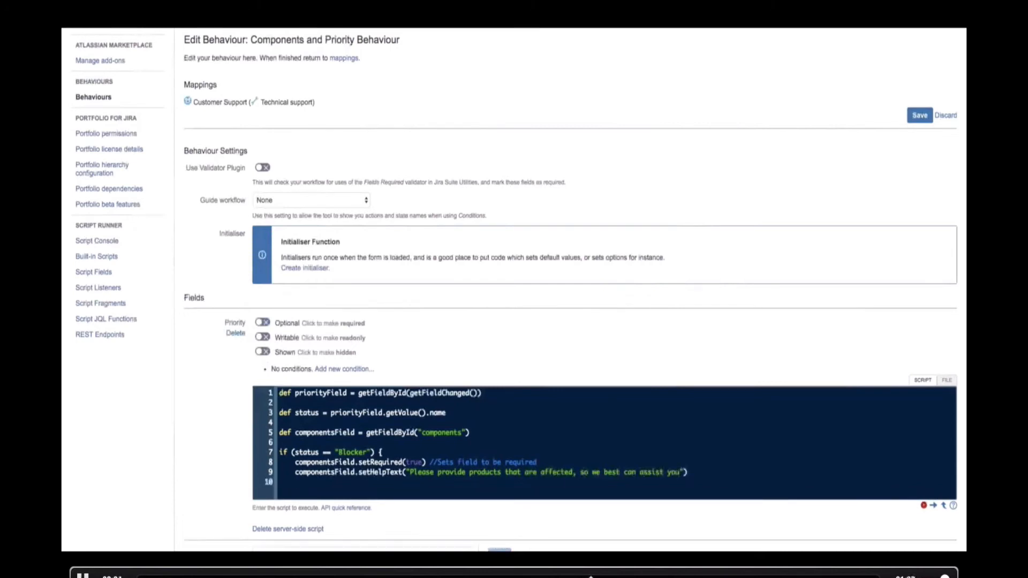
Add an else branch calling componentsField.setRequired(false) and setHelpText("").
{"action": "type", "text": "} else"}
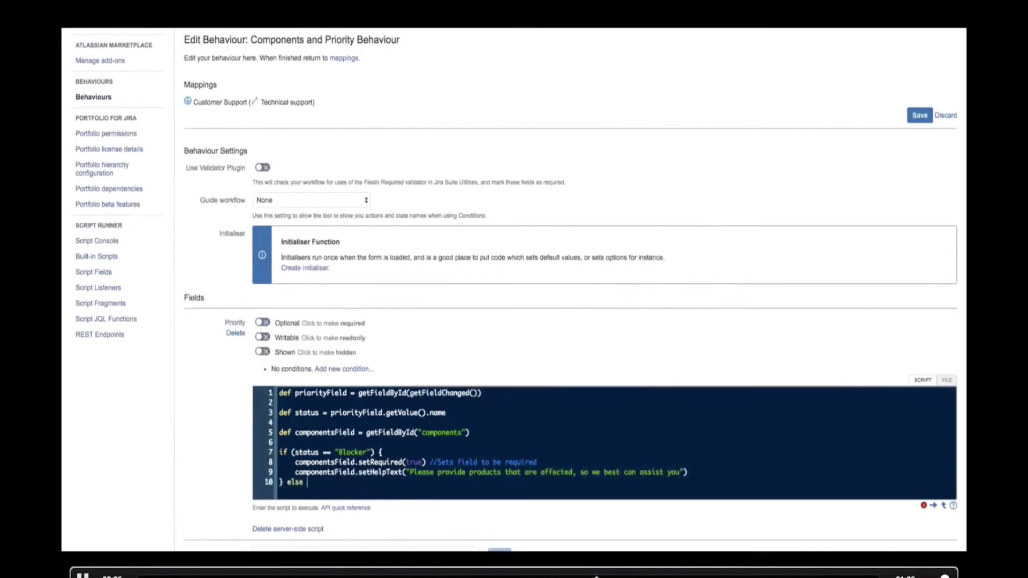
{"action": "type", "text": "{"}
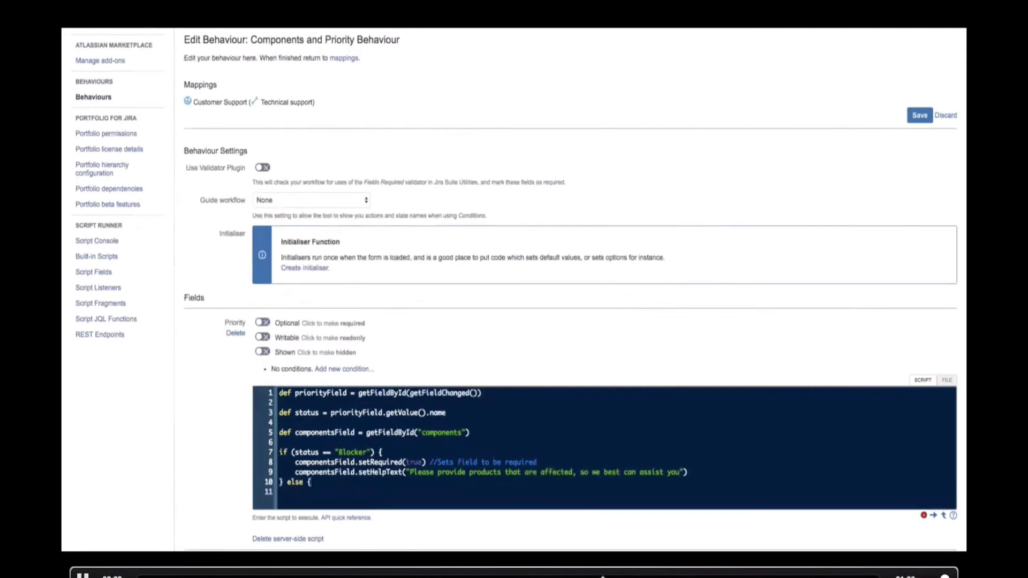
{"action": "type", "text": "componentsField.setR"}
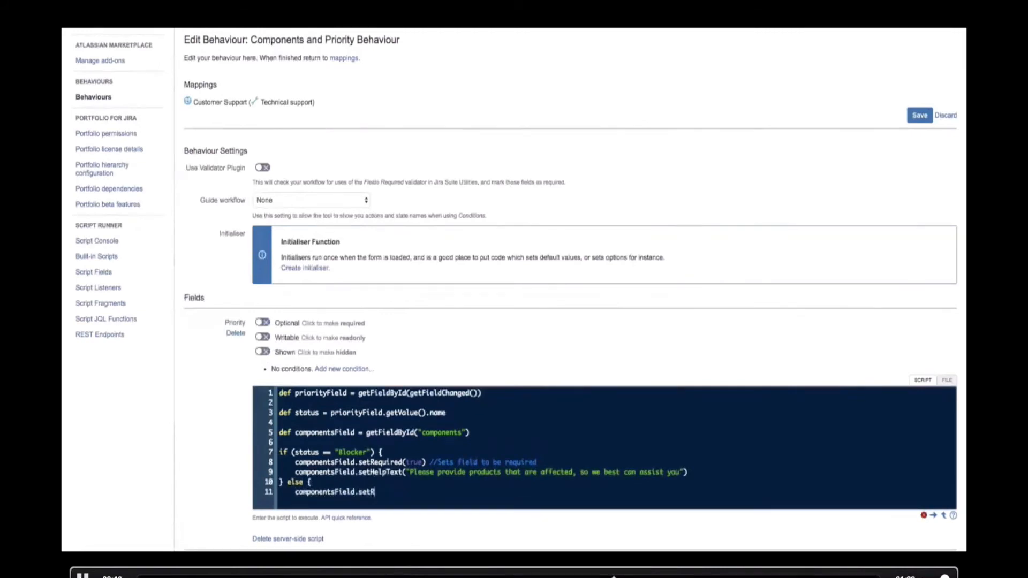
{"action": "type", "text": "equire(false) //Sets back to optional"}
{"action": "type", "text": "componentsField.se"}
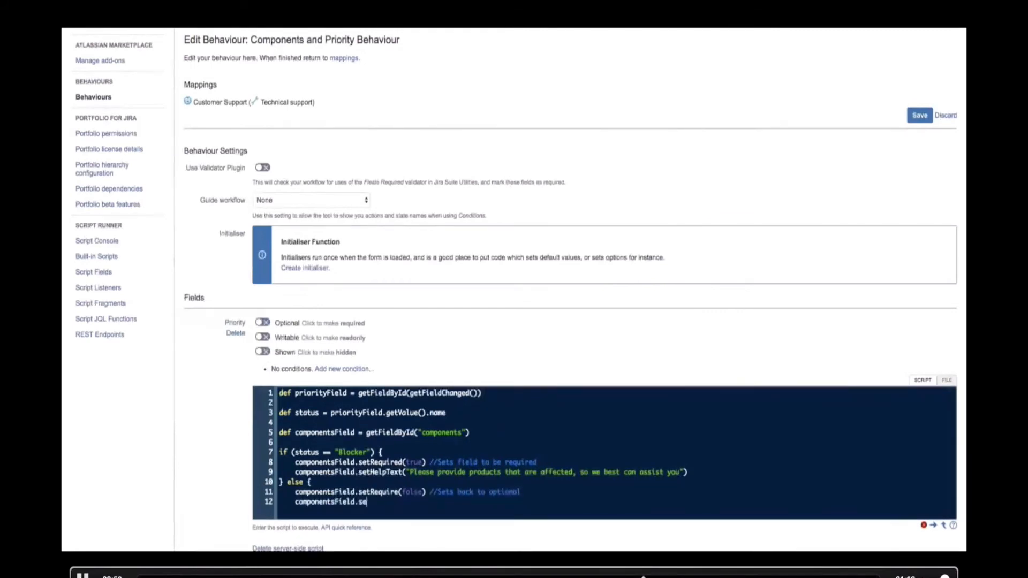
{"action": "type", "text": "tHelpText("}
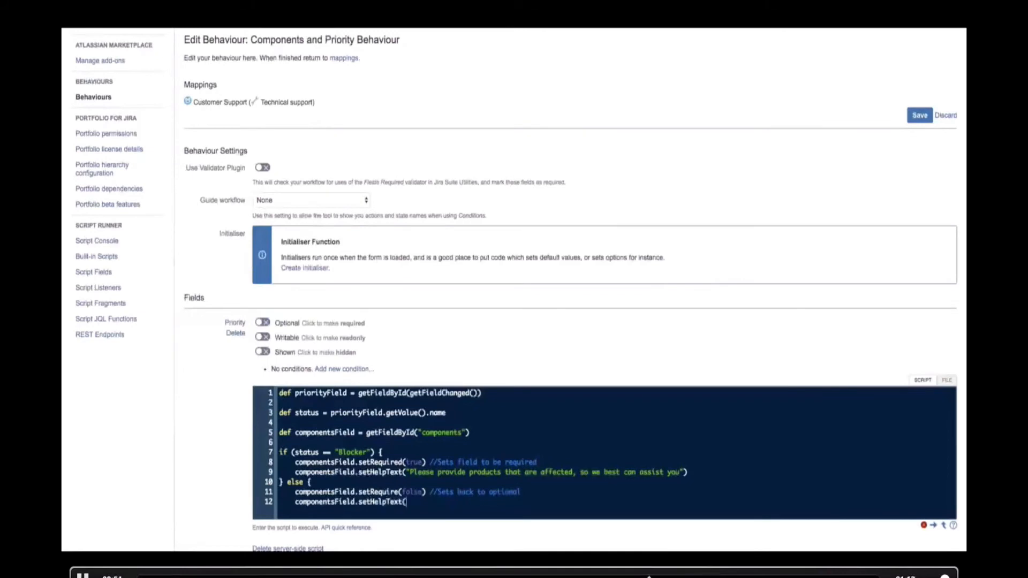
{"action": "type", "text": "\"\""}
{"action": "type", "text": "}"}
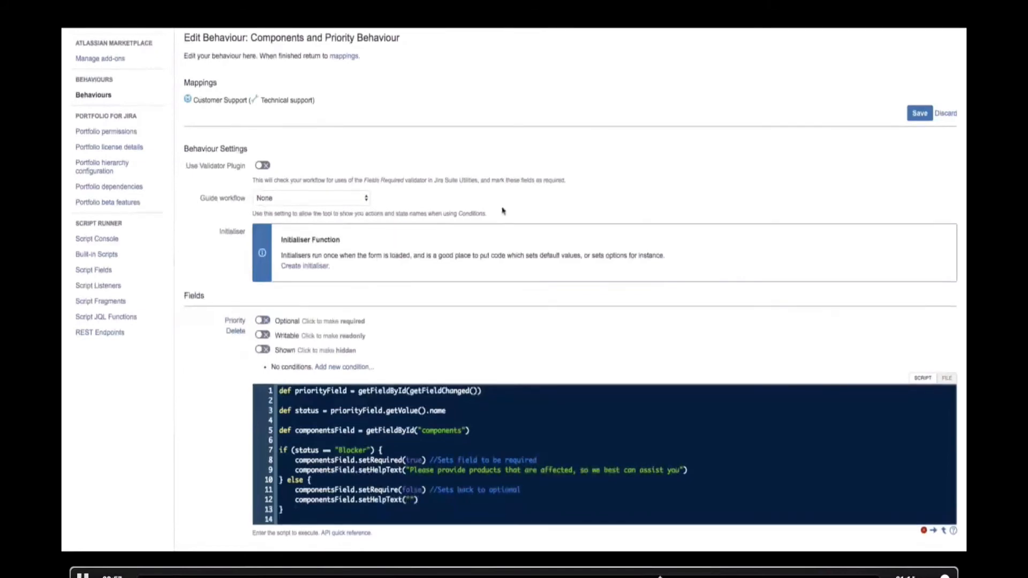
Save the updated behaviour script.
{"action": "scroll", "scroll_direction": "down", "scroll_amount": 3}
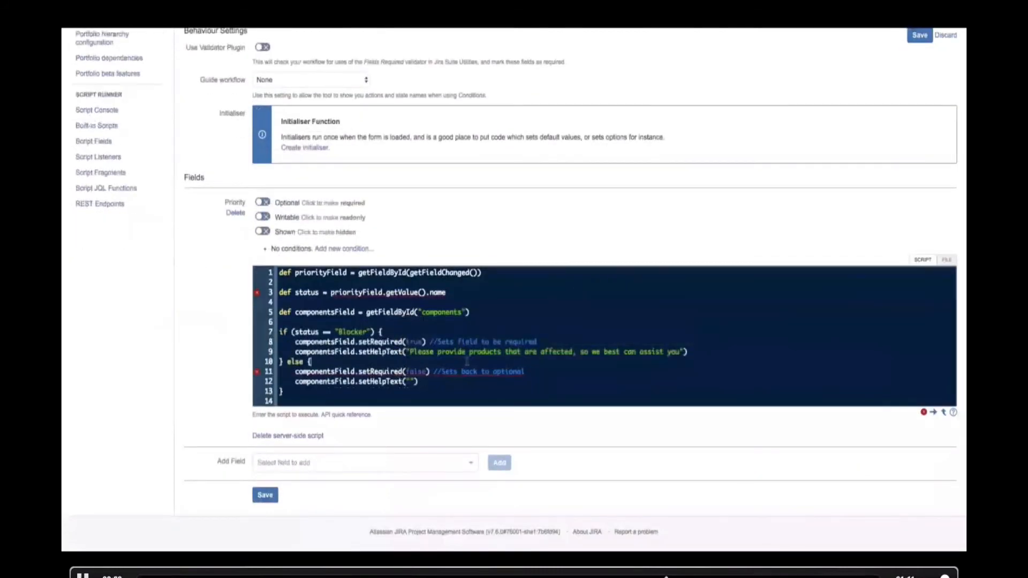
{"action": "left_click", "coordinate": [265, 495]}
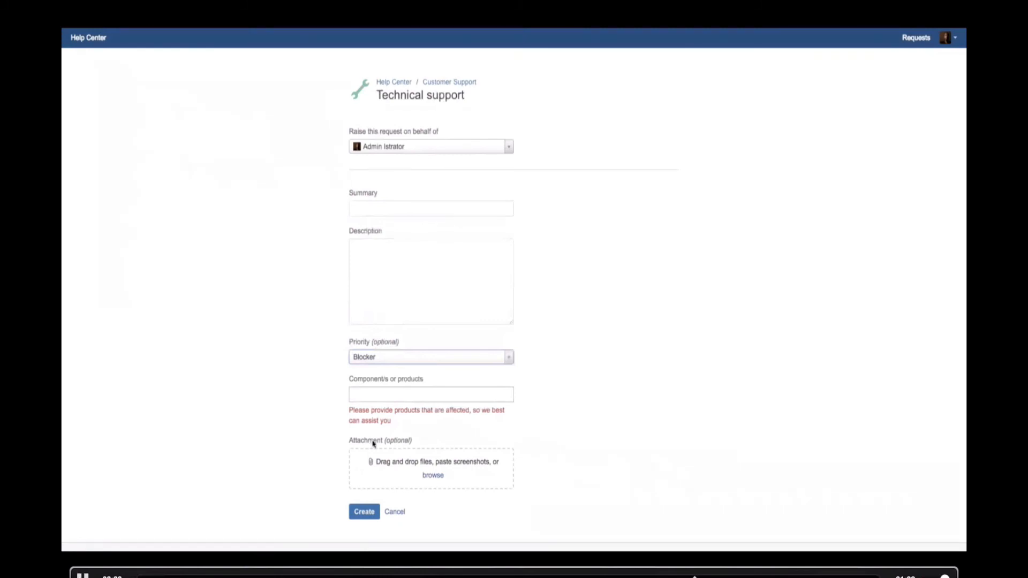
Bring up the Default Screen's tab layout.
{"action": "left_click", "coordinate": [429, 357]}
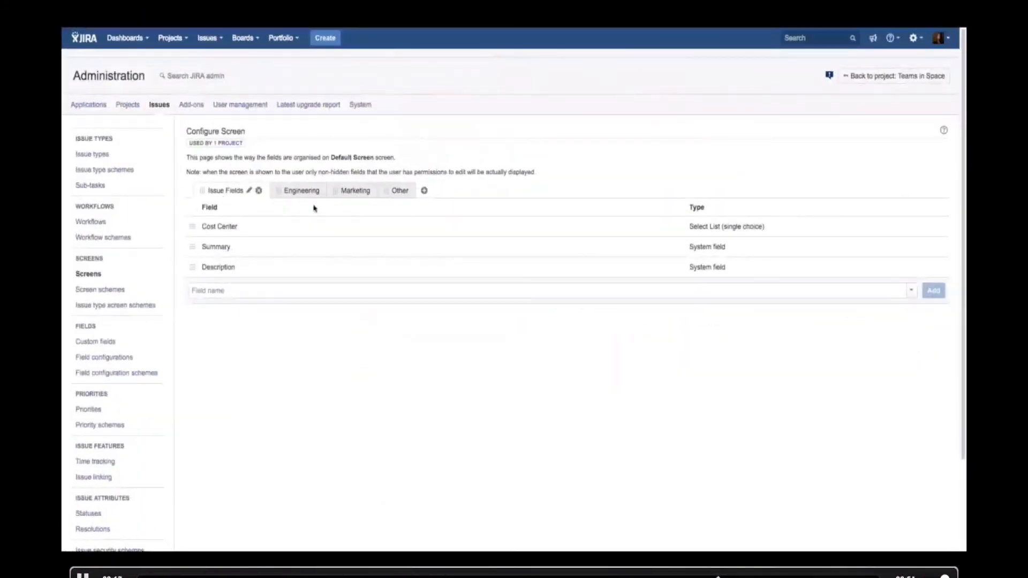
View the Marketing tab's fields, then open the Cost Center required fields behaviour.
{"action": "left_click", "coordinate": [354, 190]}
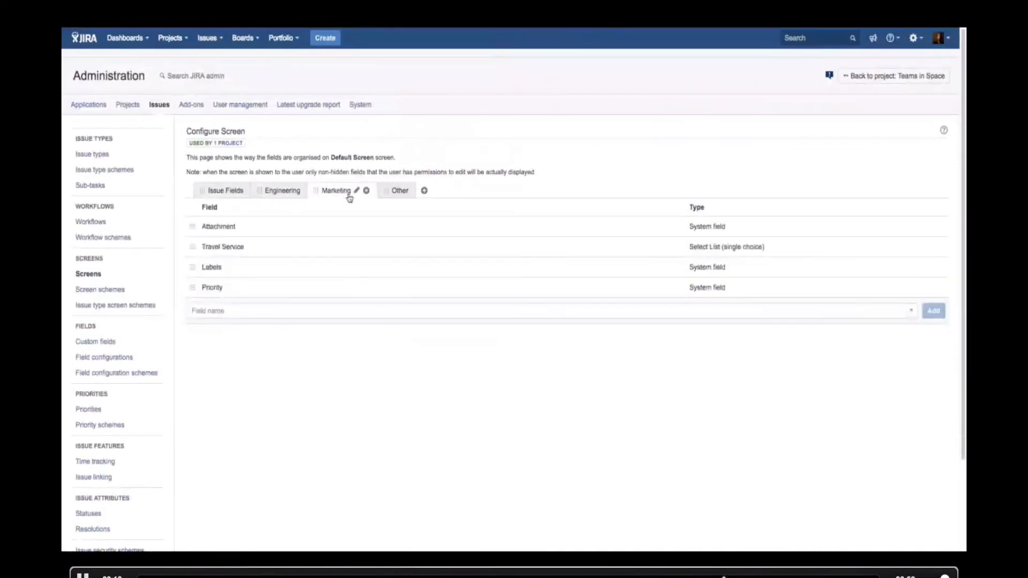
{"action": "left_click", "coordinate": [380, 190]}
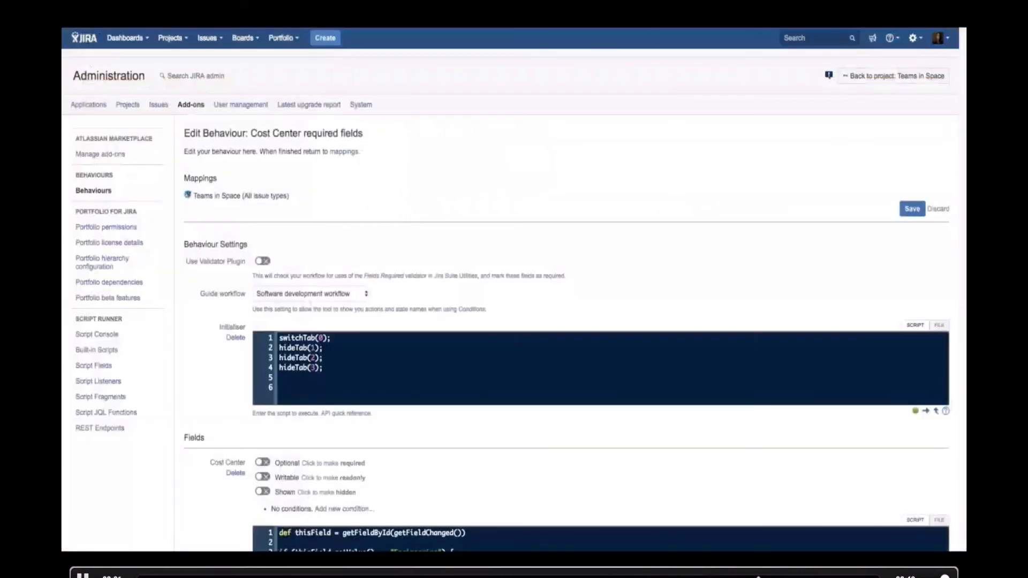
Scroll through the Cost Center field script, then open issue TIS-128 for editing.
{"action": "scroll", "scroll_direction": "down", "scroll_amount": 3}
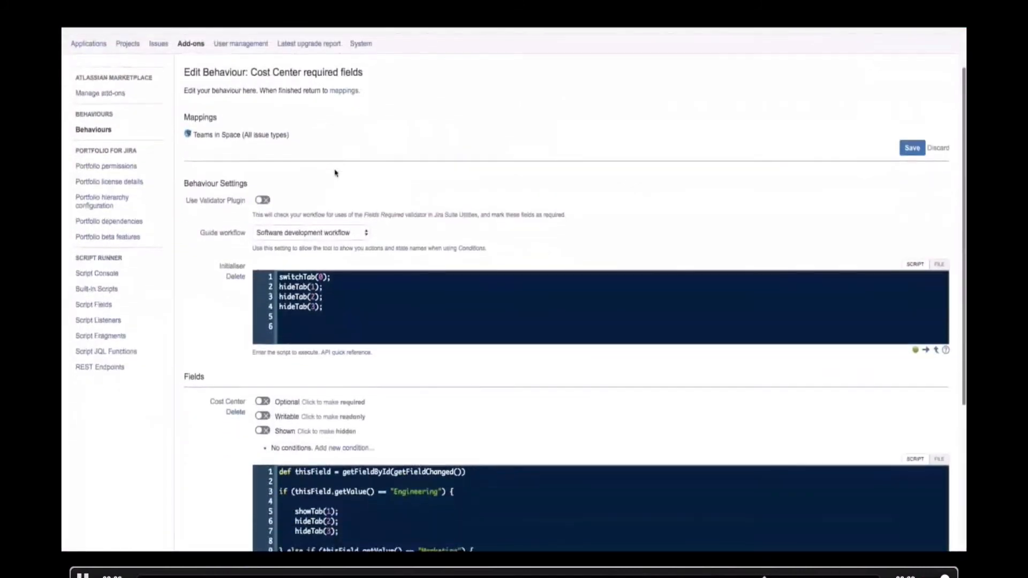
{"action": "scroll", "scroll_direction": "down", "scroll_amount": 3}
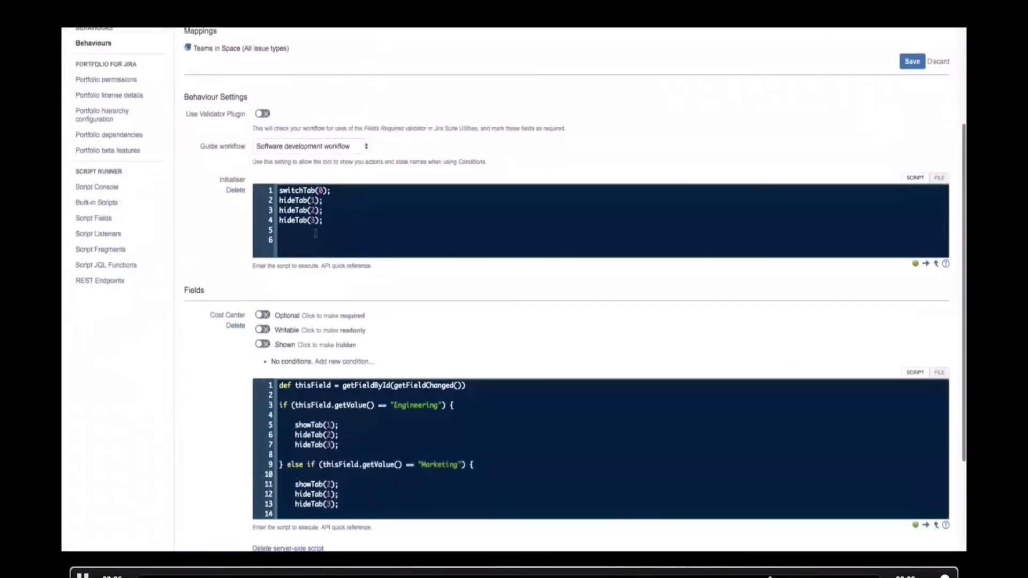
{"action": "scroll", "scroll_direction": "down", "scroll_amount": 3}
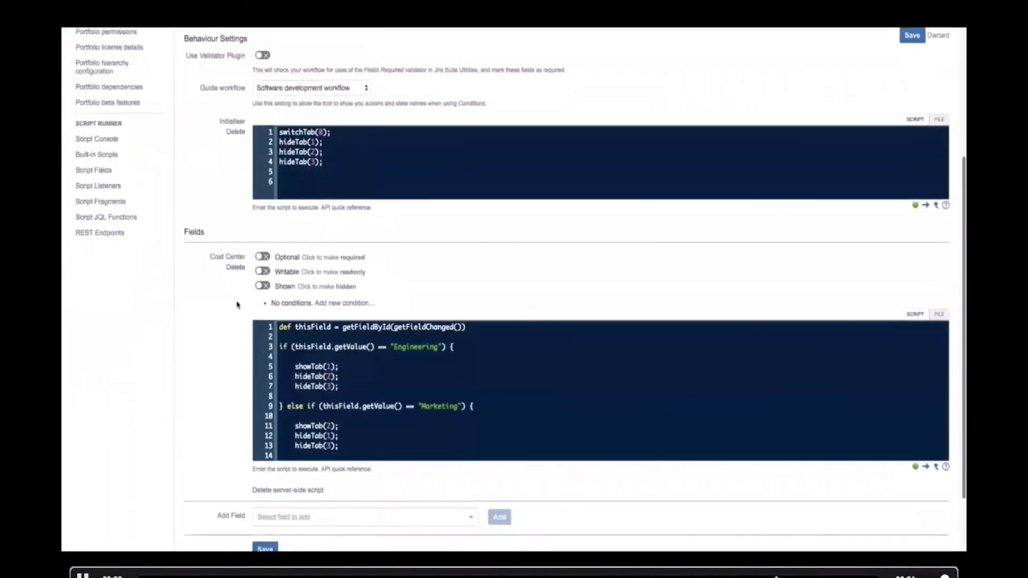
{"action": "scroll", "scroll_direction": "down", "scroll_amount": 3}
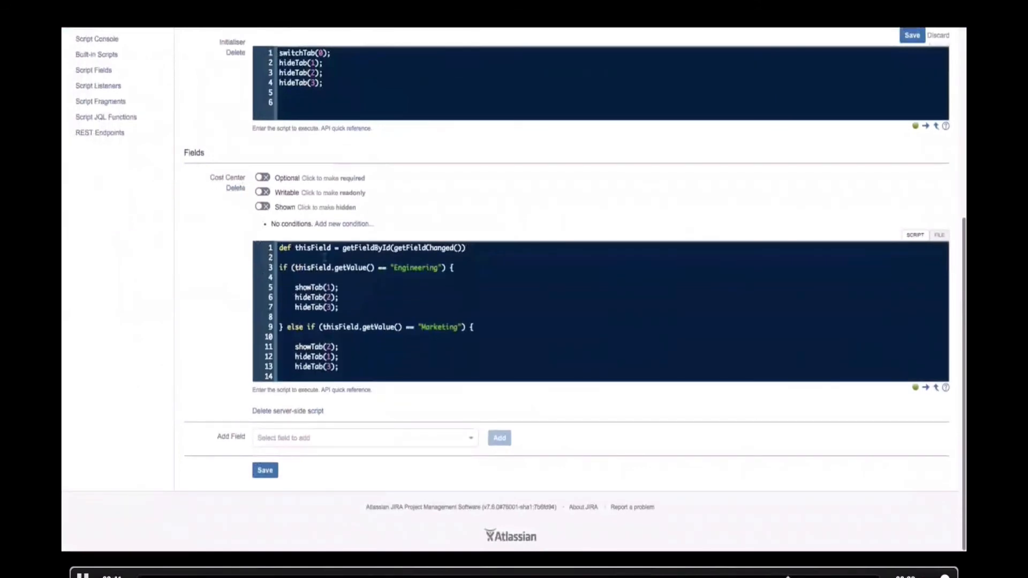
{"action": "scroll", "scroll_direction": "down", "scroll_amount": 3}
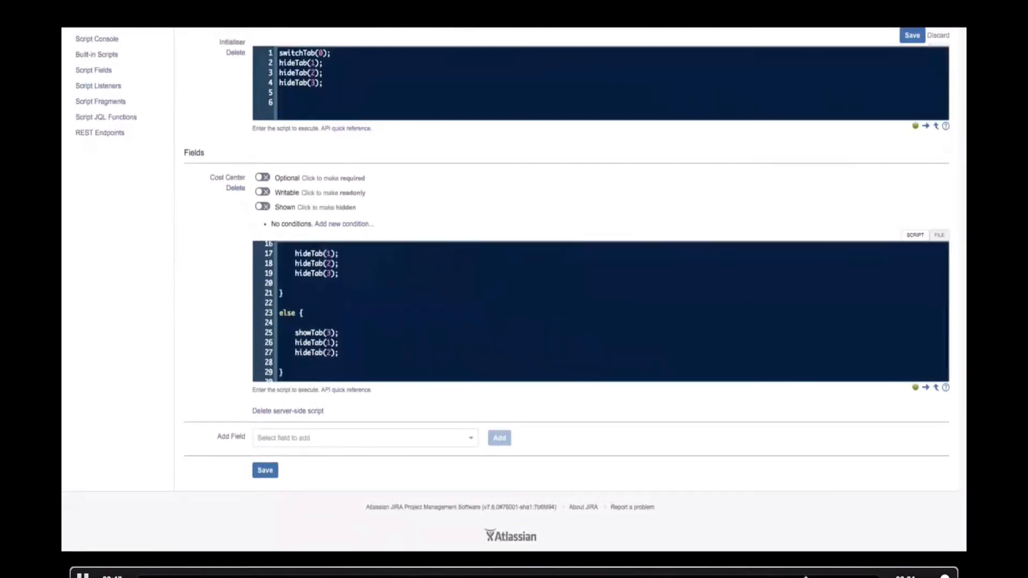
{"action": "left_click", "coordinate": [265, 470]}
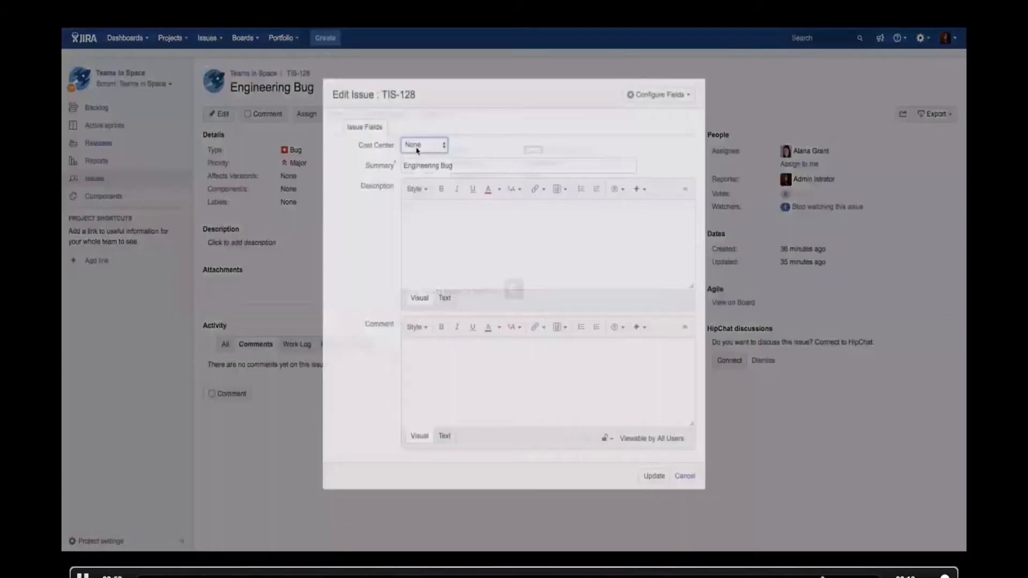
Switch TIS-128's Cost Center through Engineering, Marketing, then Operations, watching matching tabs appear.
{"action": "left_click", "coordinate": [423, 145]}
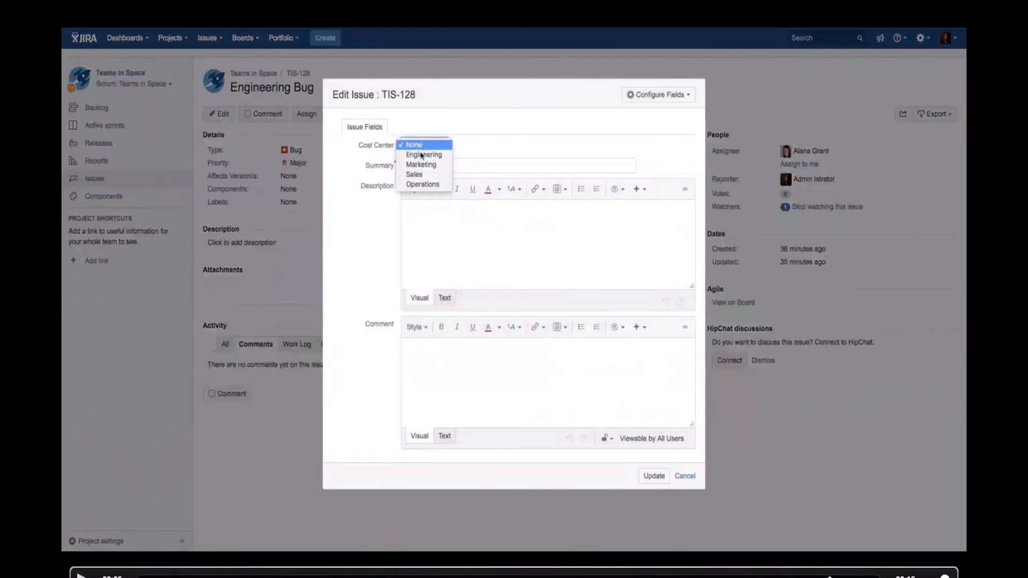
{"action": "left_click", "coordinate": [423, 155]}
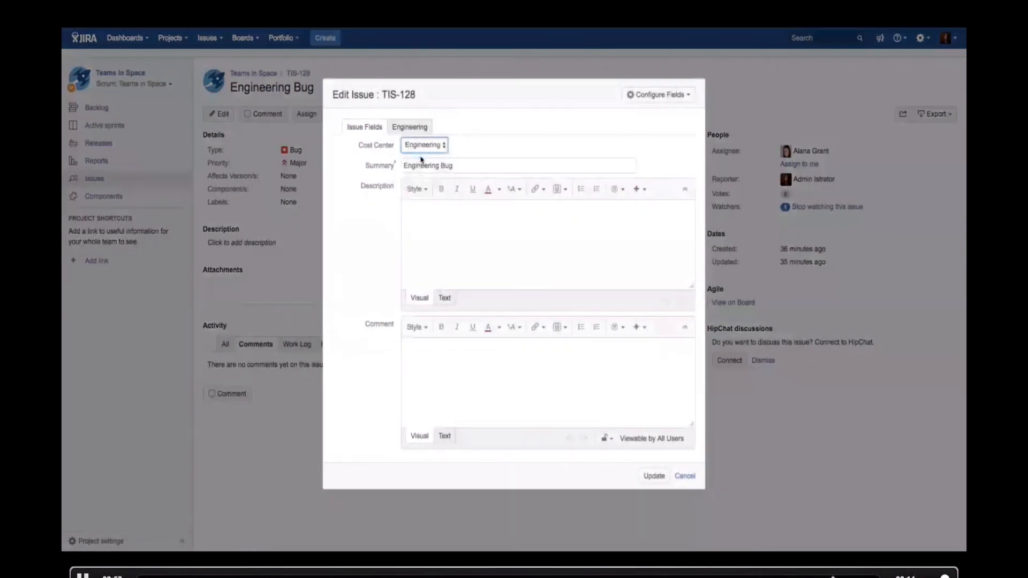
{"action": "left_click", "coordinate": [409, 126]}
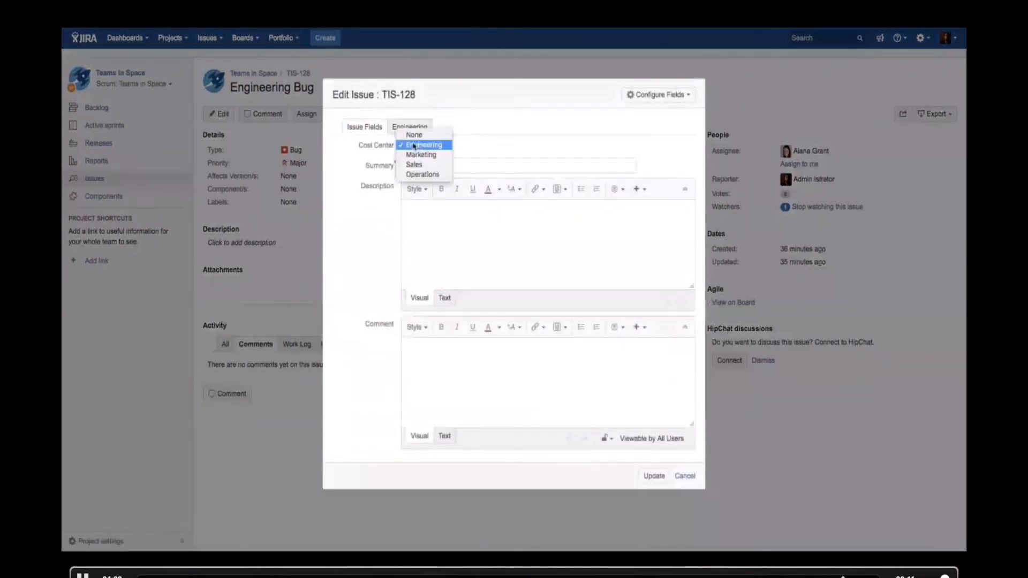
{"action": "left_click", "coordinate": [420, 154]}
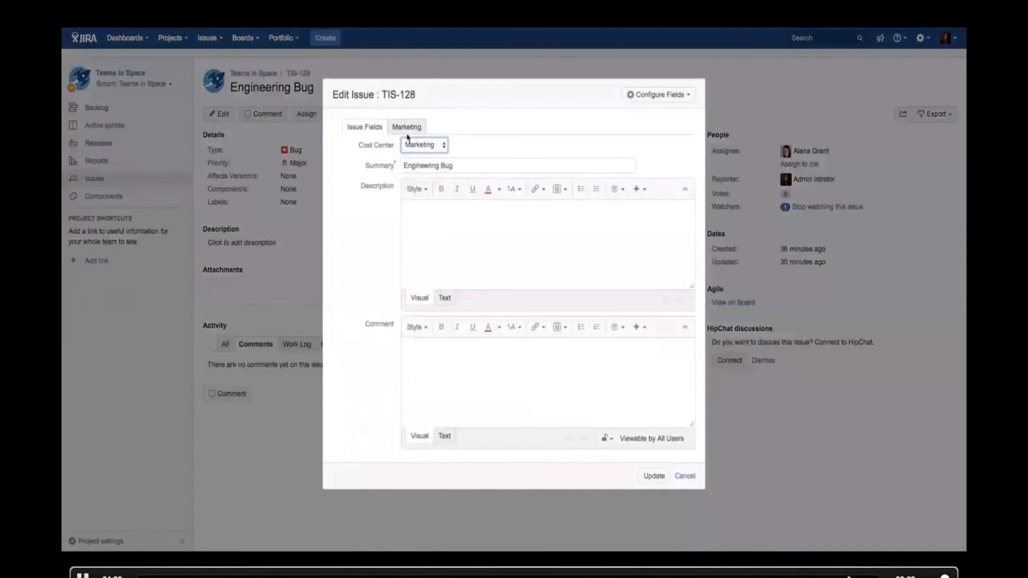
{"action": "left_click", "coordinate": [406, 126]}
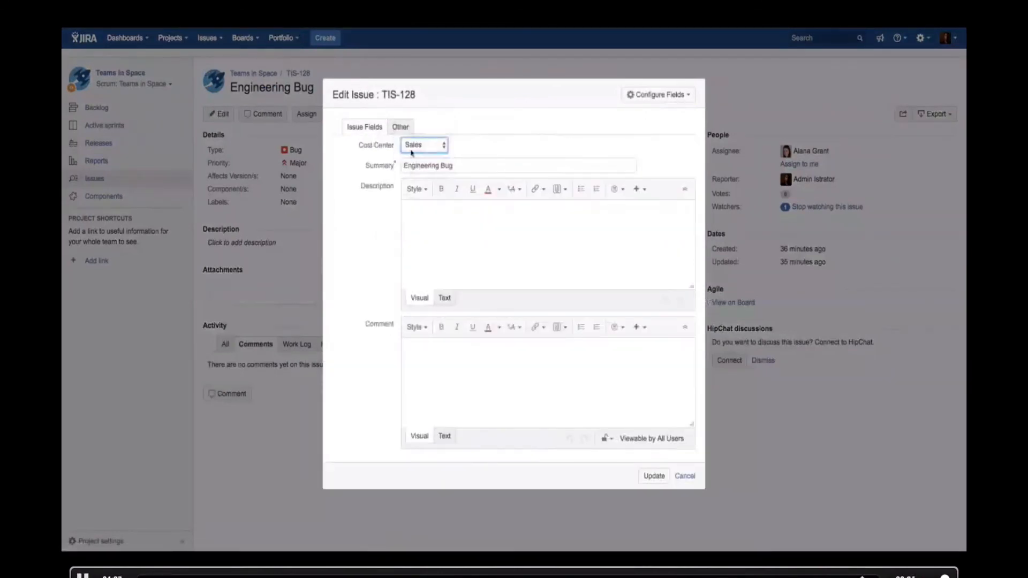
{"action": "left_click", "coordinate": [424, 145]}
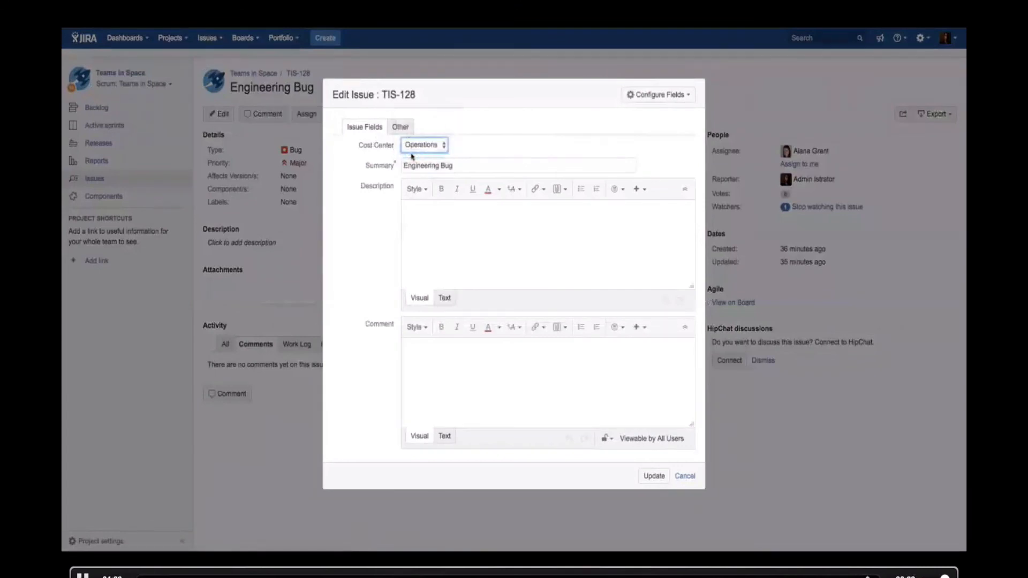